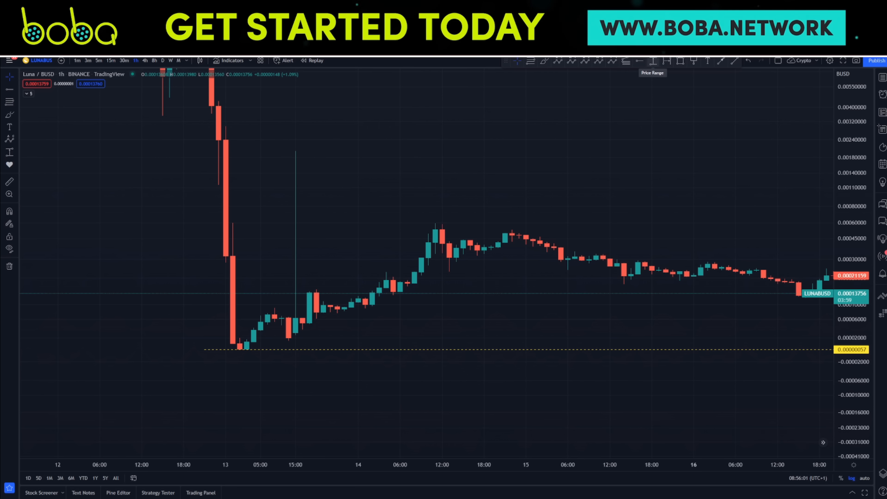
mouse_move(302, 159)
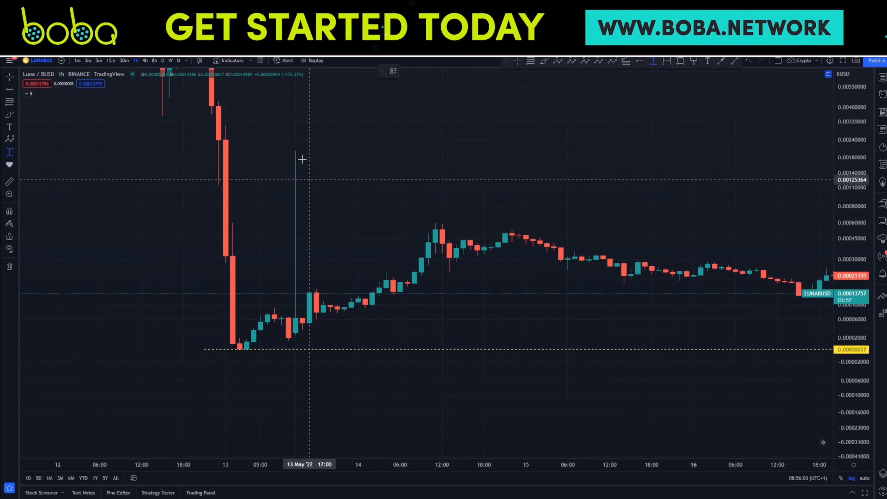
Measure the launch wick's price range on LUNA/BUSD 1h, then zoom out to show 13-20 May.
drag(400, 139, 315, 191)
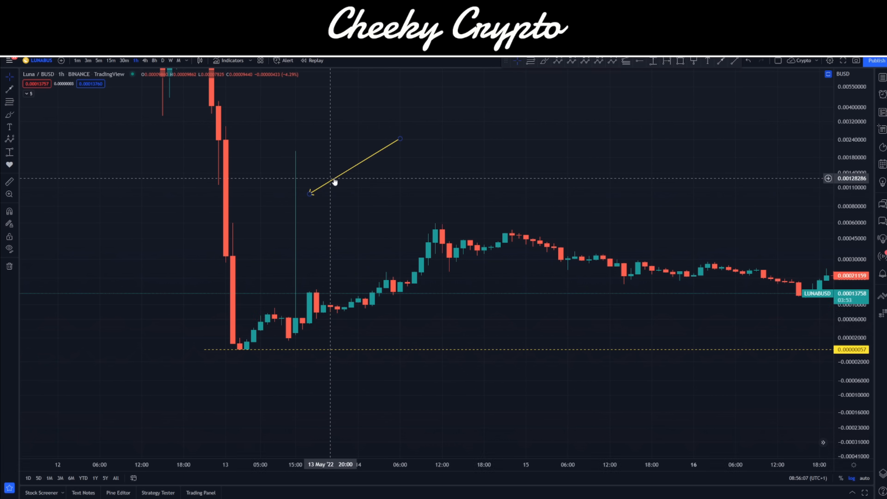
drag(310, 192, 267, 186)
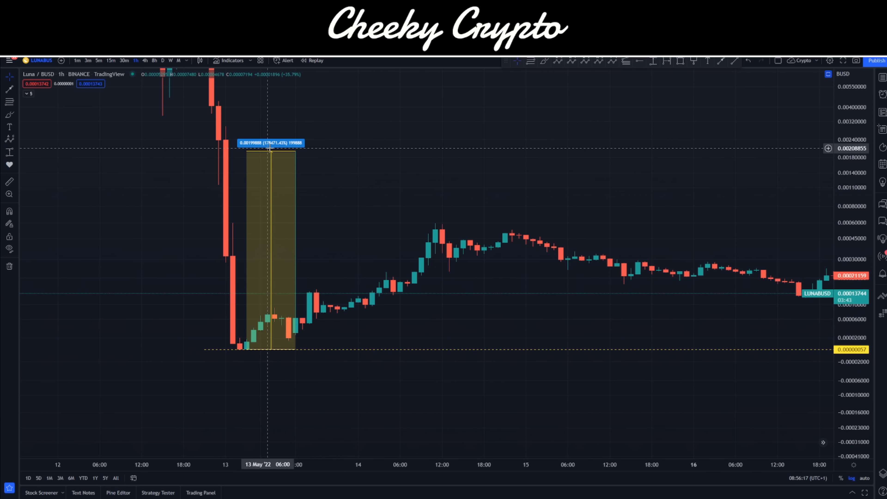
mouse_move(434, 211)
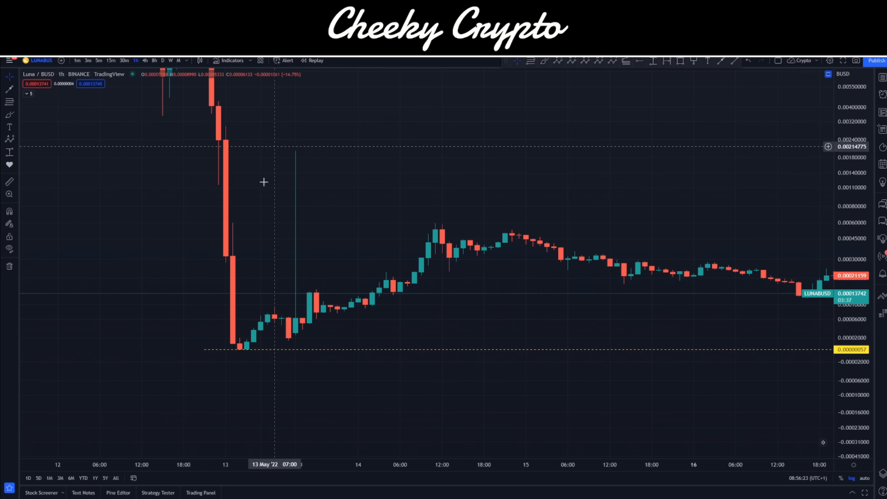
mouse_move(356, 142)
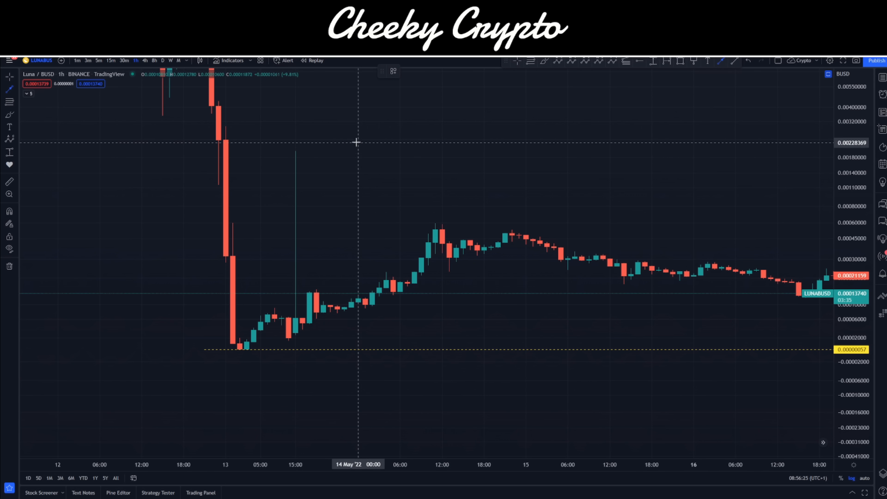
drag(372, 137, 393, 205)
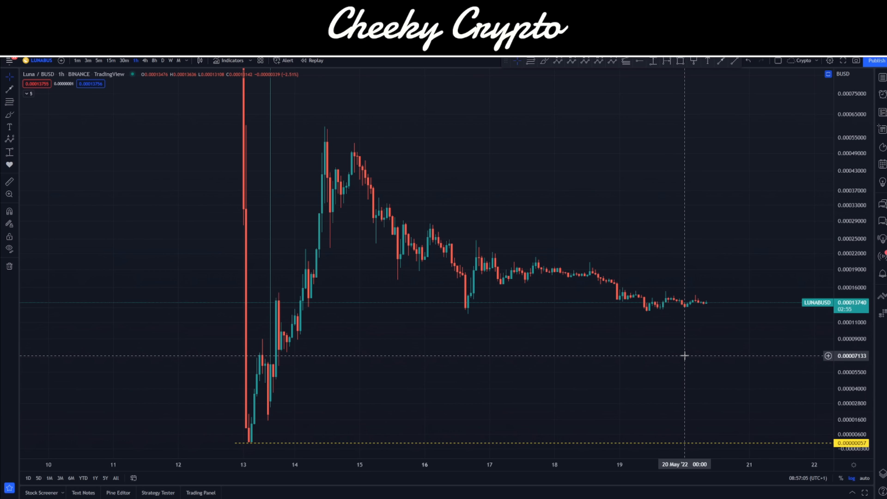
mouse_move(673, 399)
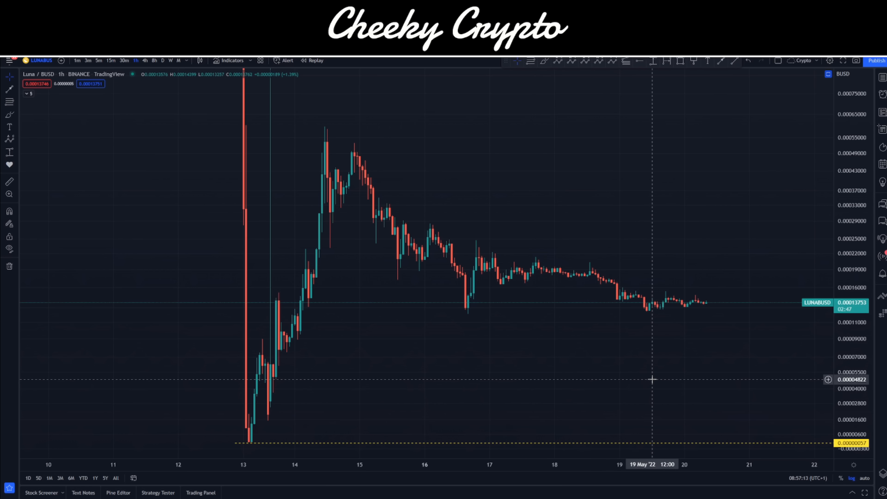
mouse_move(516, 378)
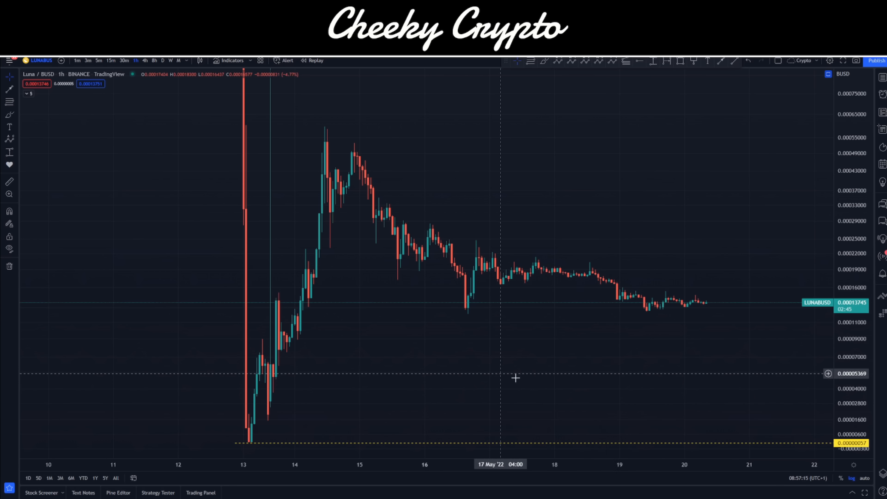
mouse_move(697, 343)
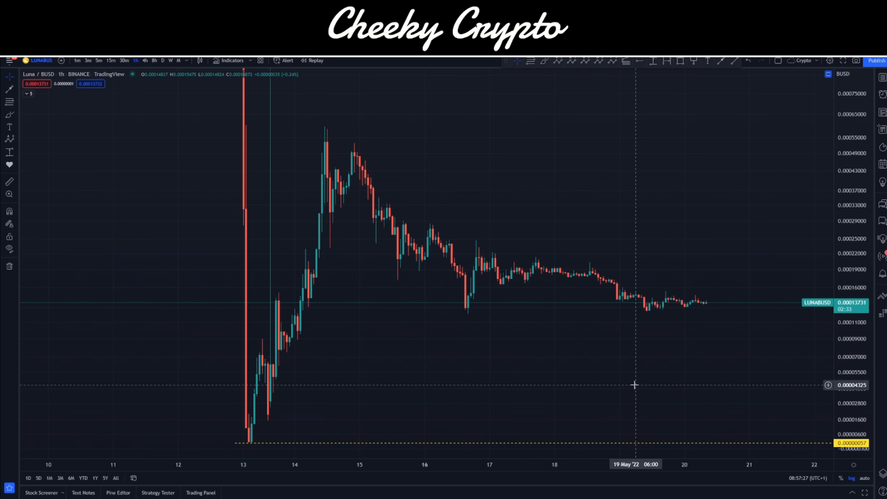
mouse_move(450, 289)
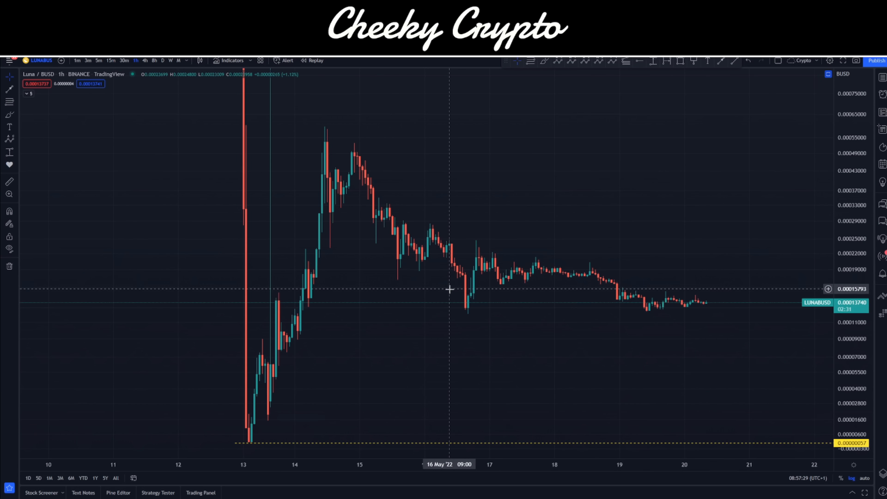
mouse_move(398, 166)
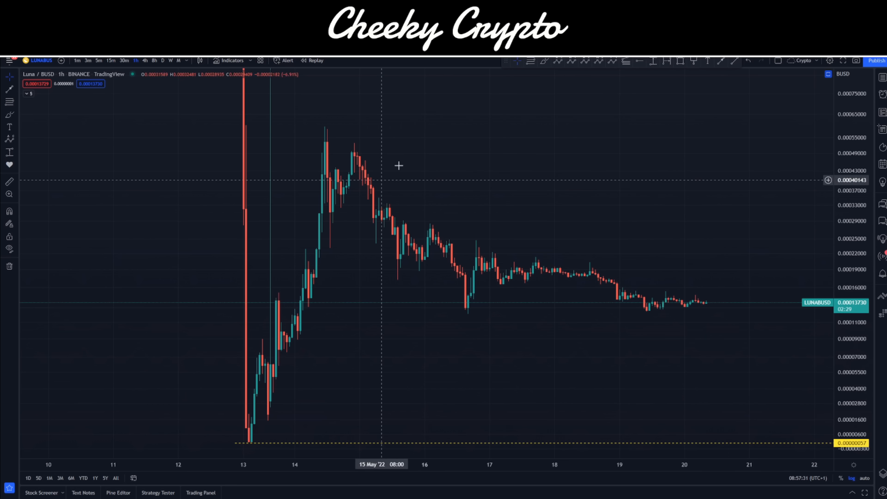
mouse_move(495, 320)
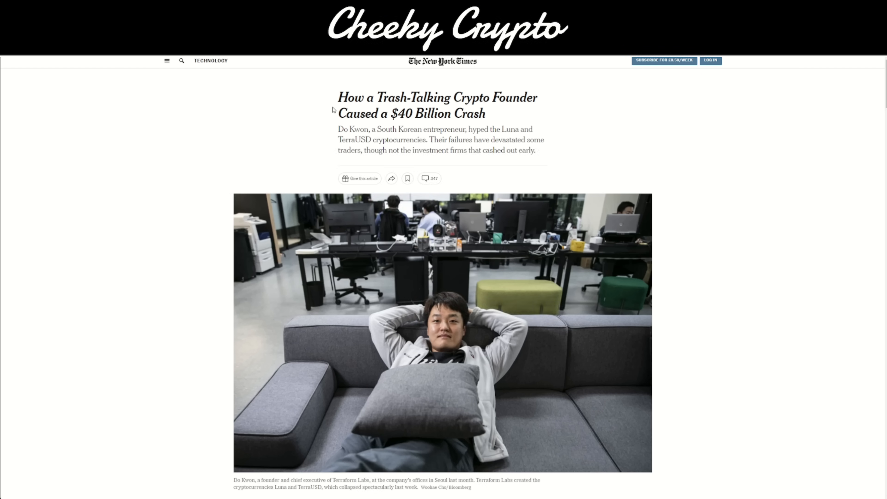
double_click(414, 97)
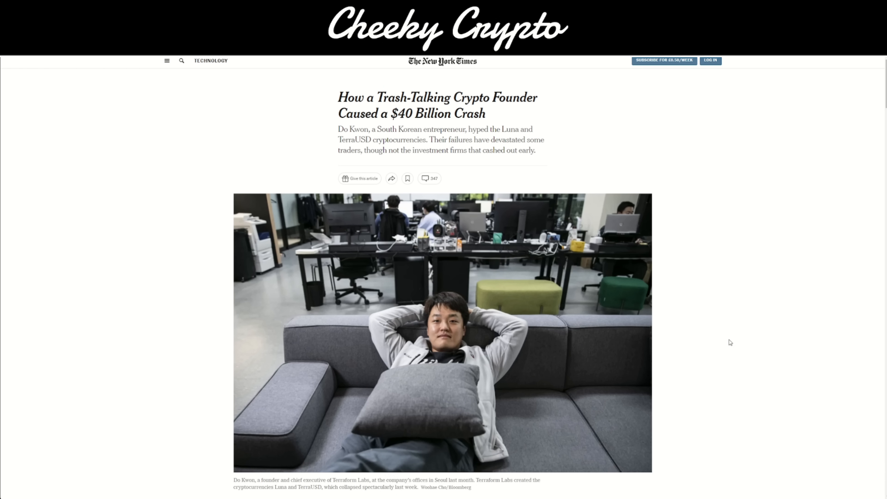
scroll(down, 3)
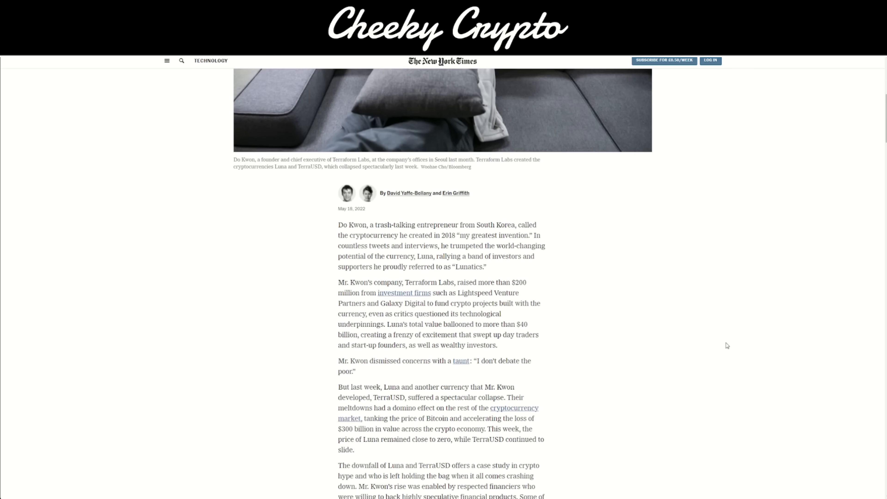
scroll(down, 3)
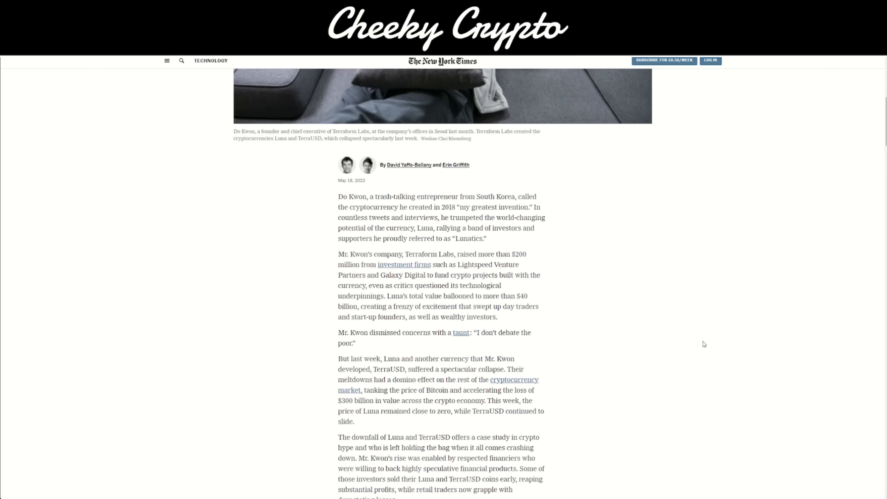
scroll(down, 3)
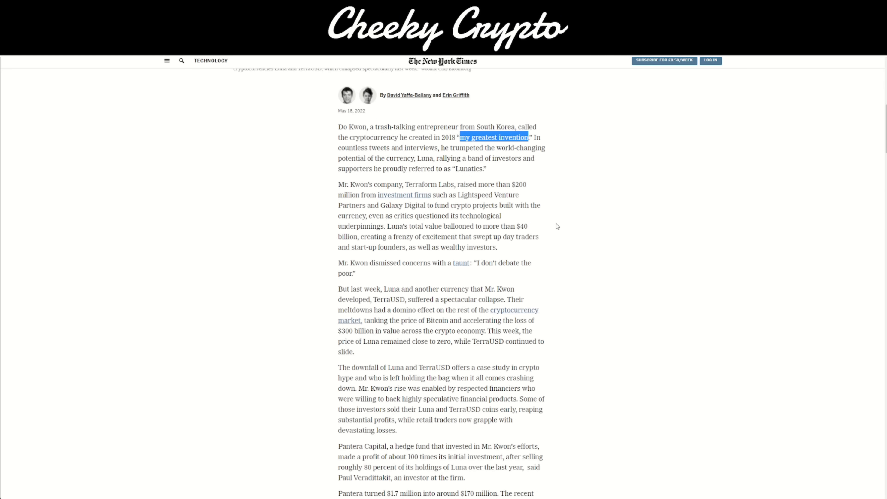
mouse_move(555, 224)
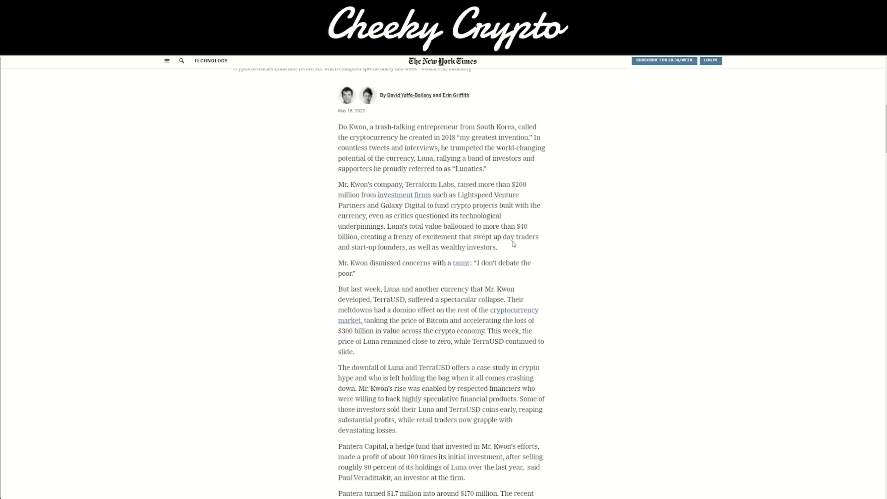
scroll(down, 3)
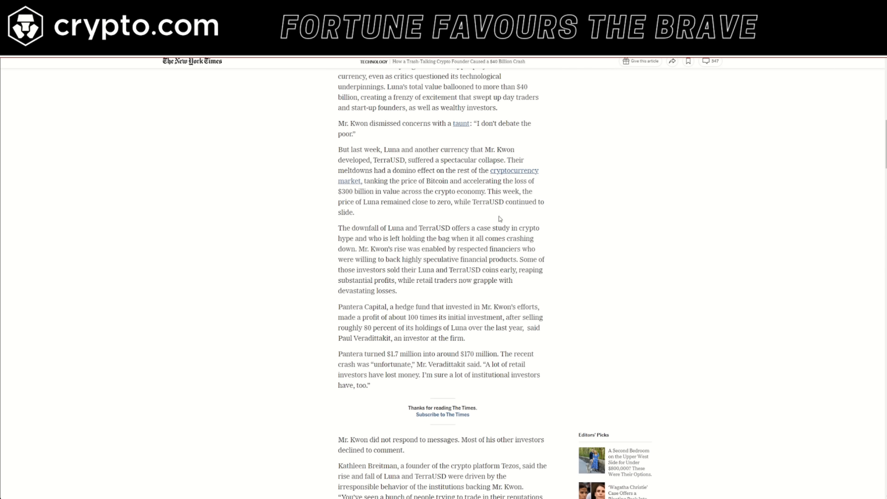
scroll(down, 3)
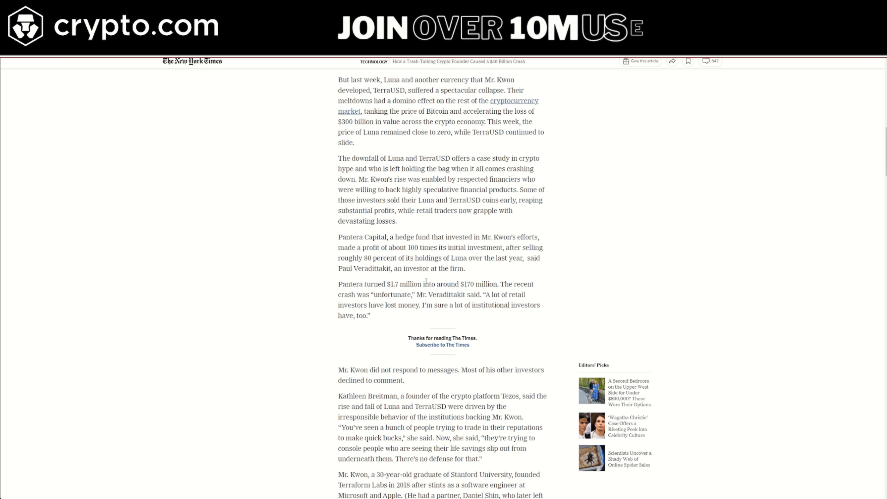
drag(388, 283, 405, 283)
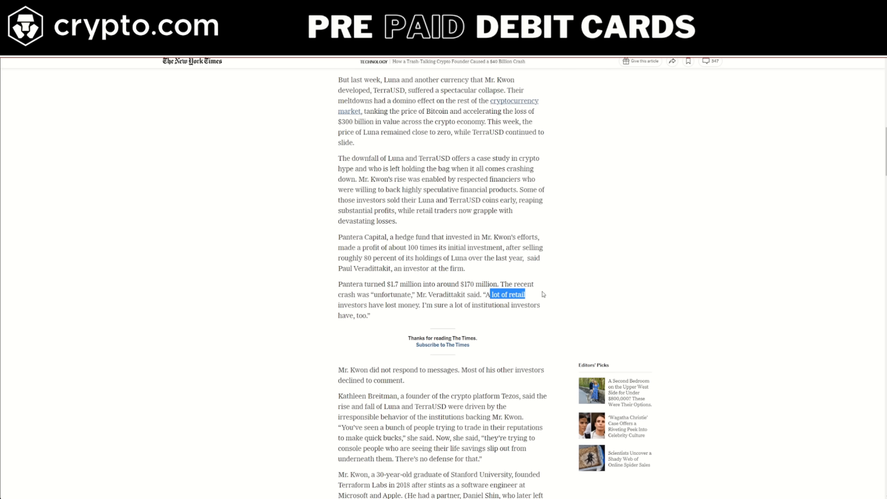
scroll(down, 3)
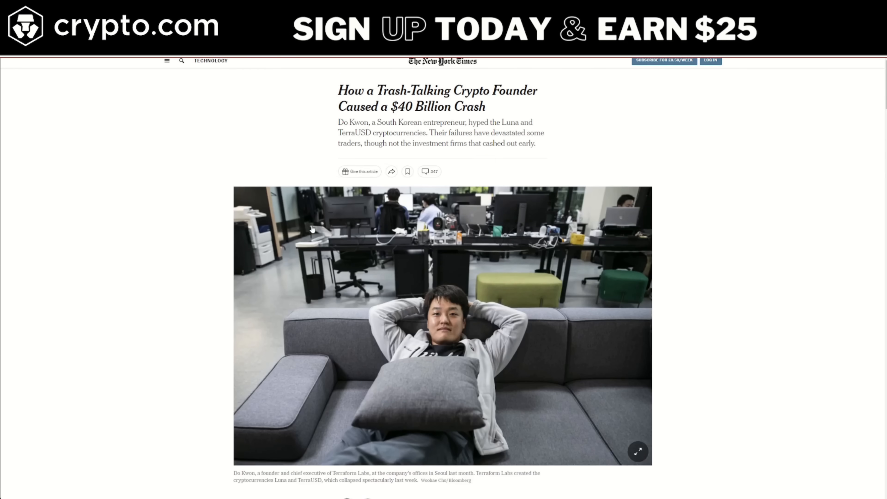
scroll(down, 3)
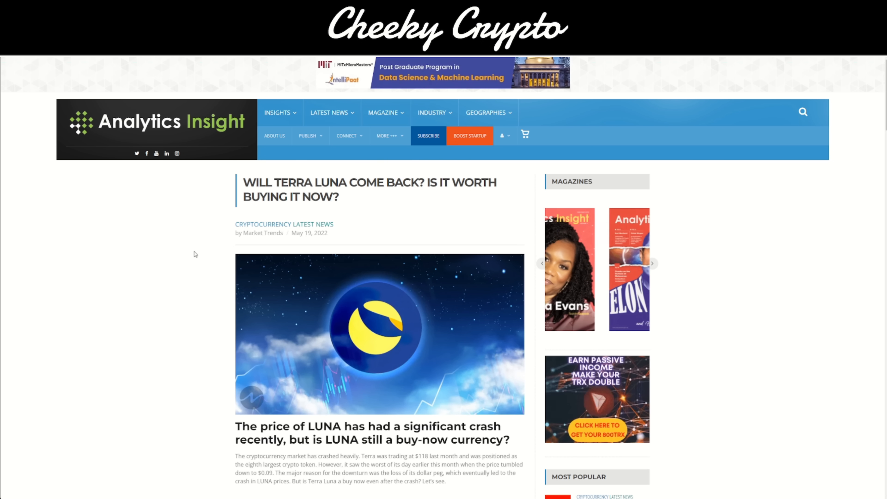
Read down the LUNA article to the Bottomline section, then return toward the headline.
scroll(down, 3)
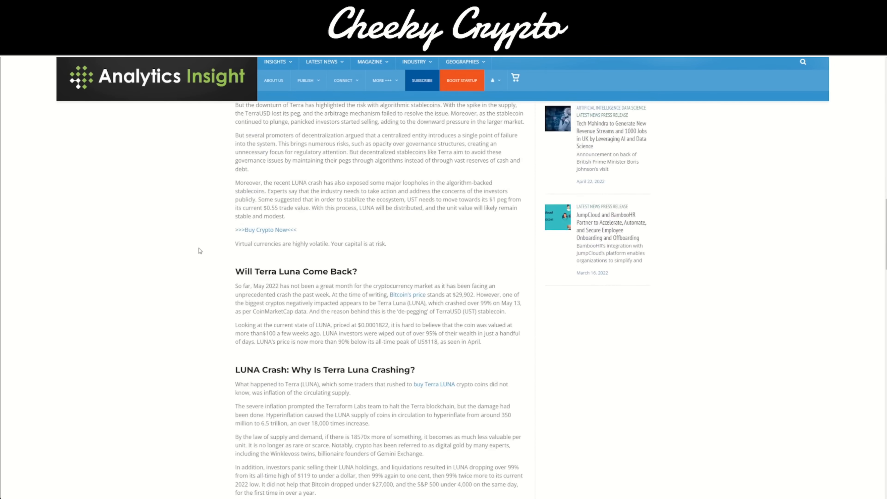
scroll(down, 3)
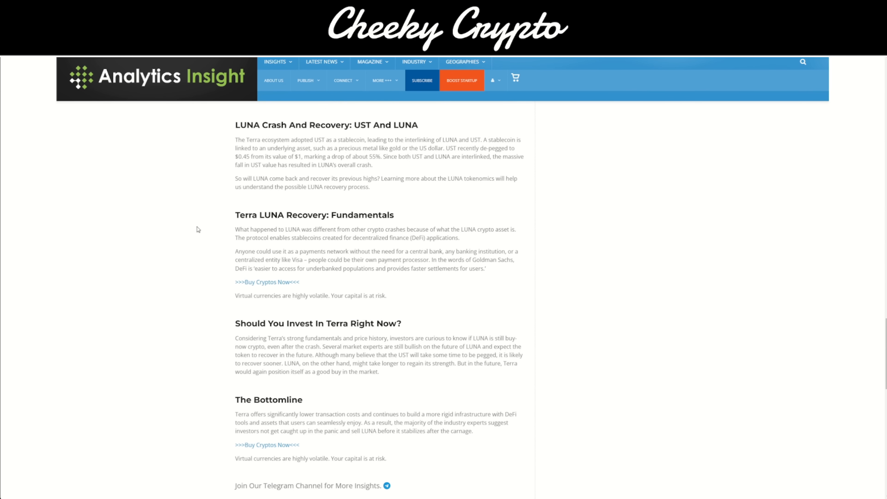
scroll(down, 3)
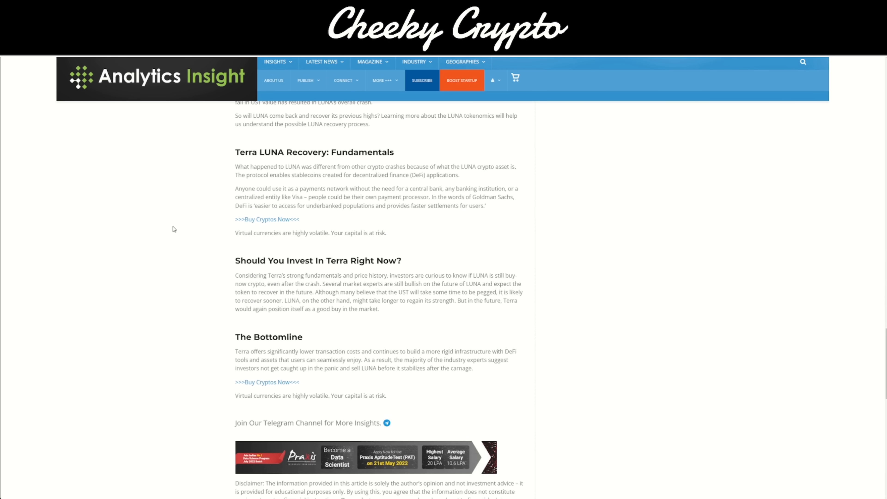
mouse_move(149, 201)
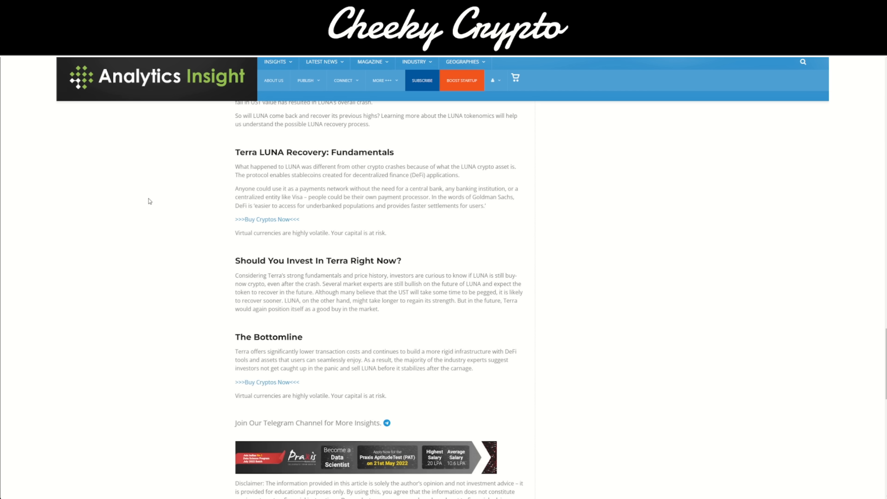
mouse_move(226, 279)
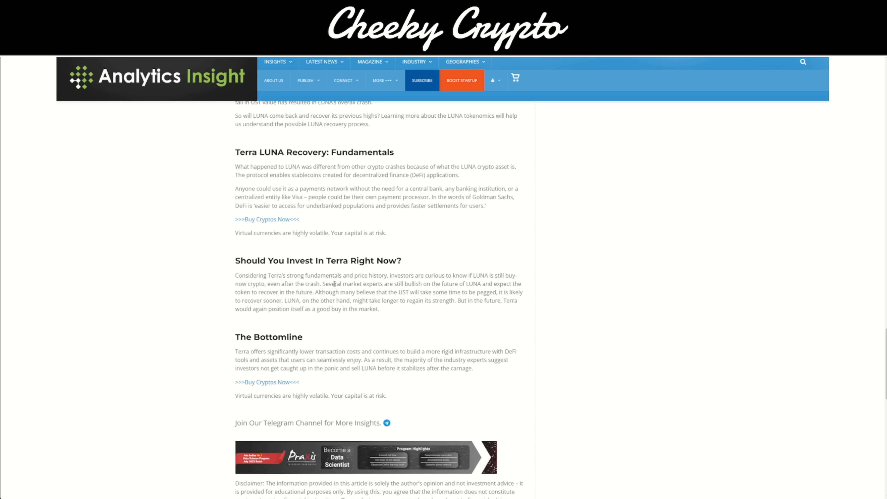
mouse_move(474, 292)
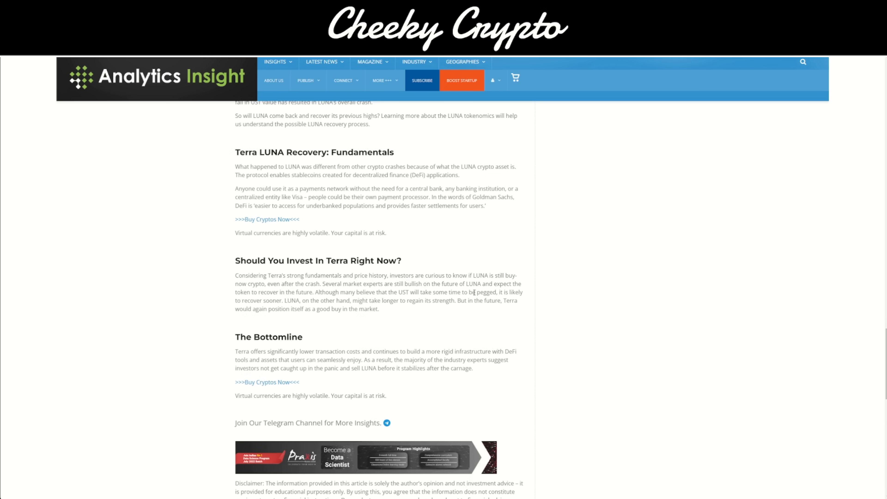
mouse_move(507, 322)
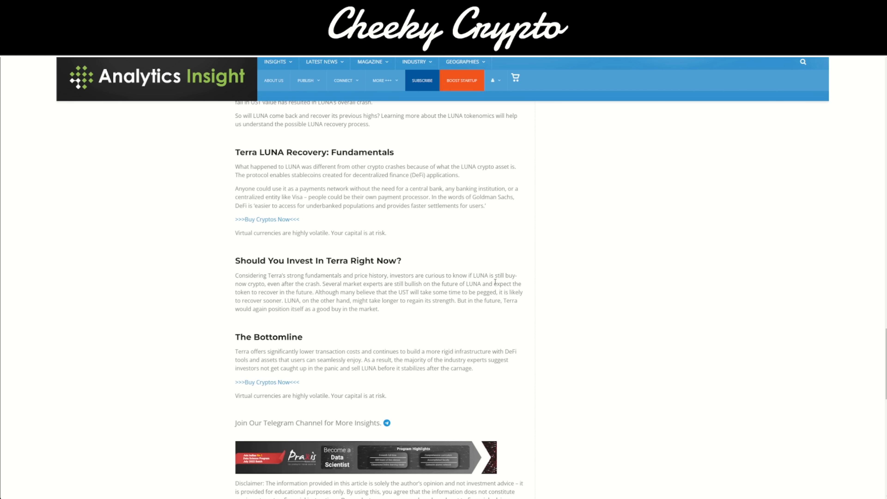
double_click(501, 284)
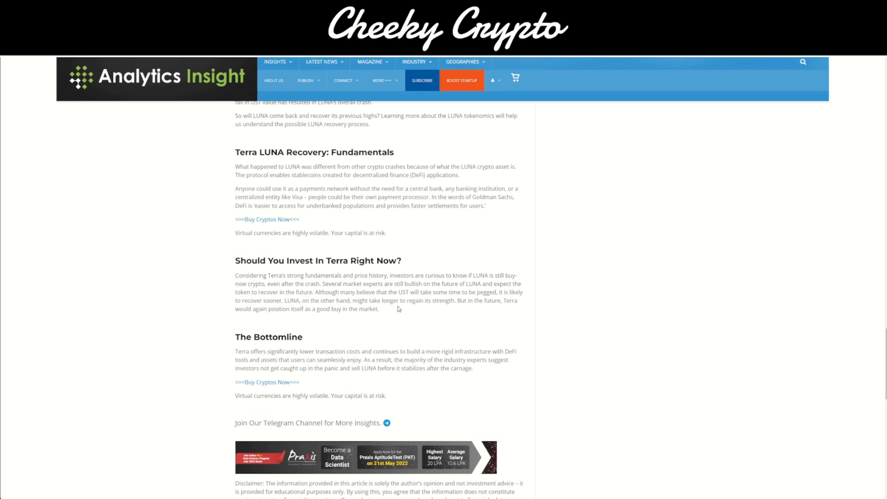
mouse_move(331, 303)
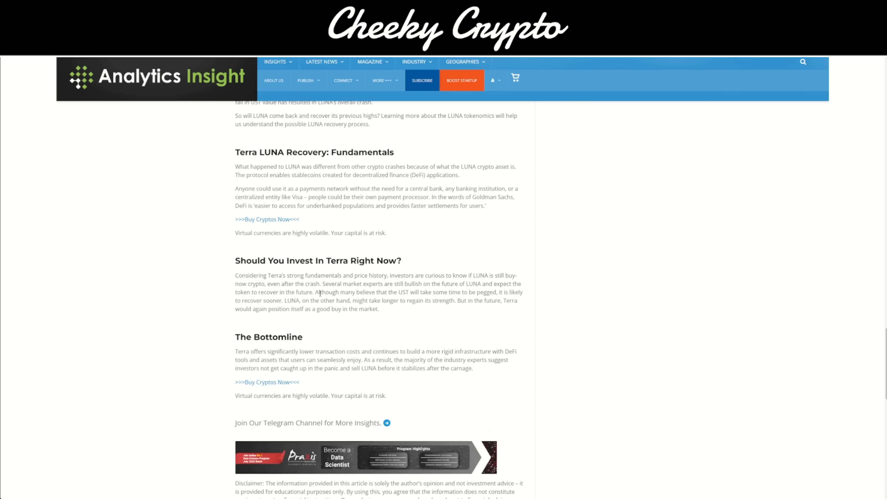
mouse_move(426, 298)
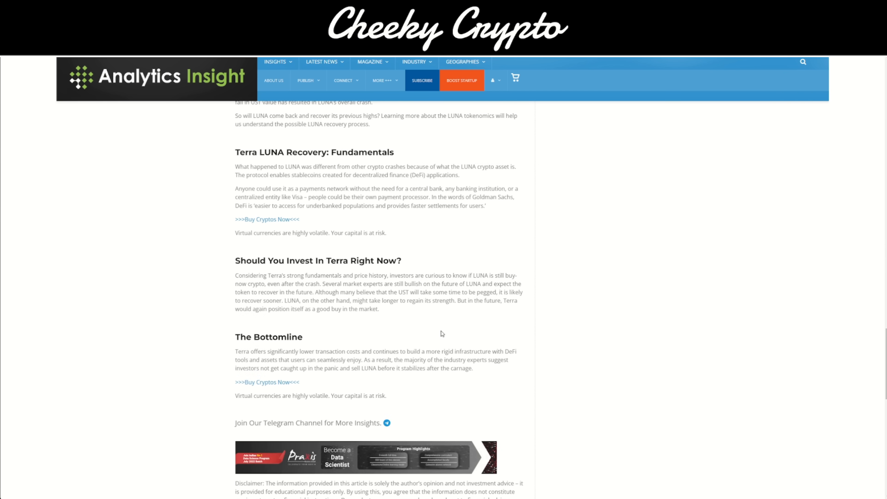
mouse_move(294, 350)
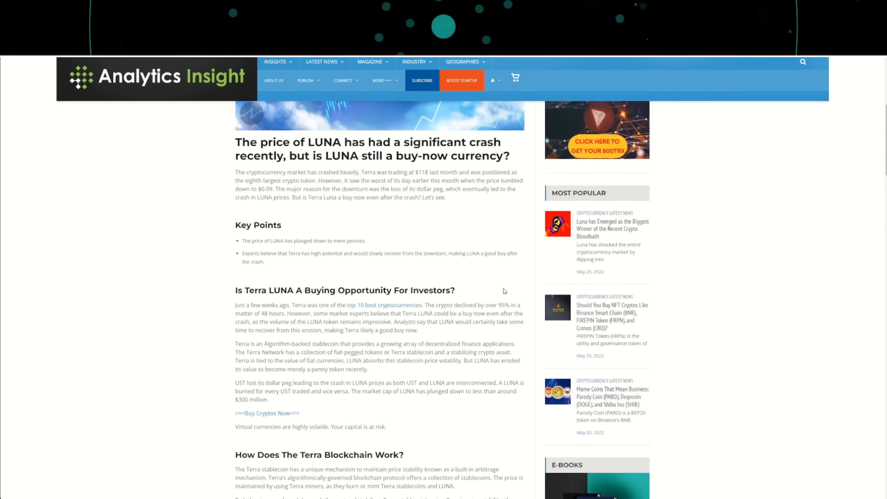
scroll(up, 3)
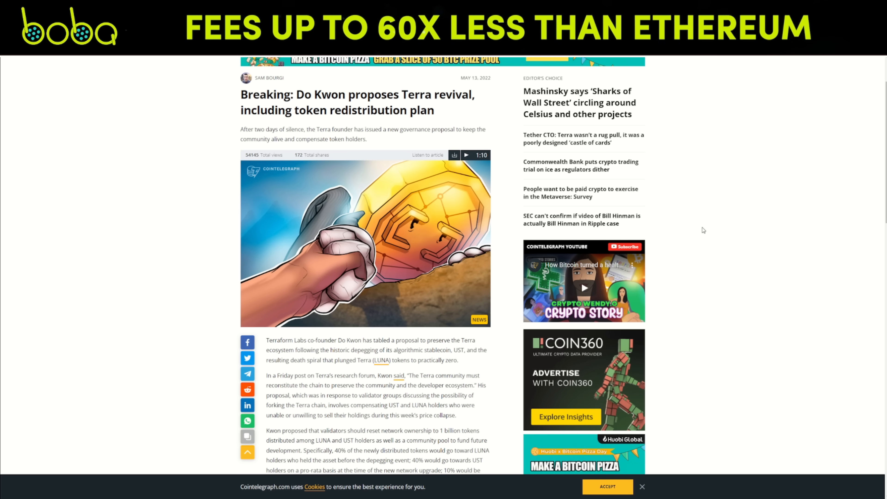
mouse_move(503, 231)
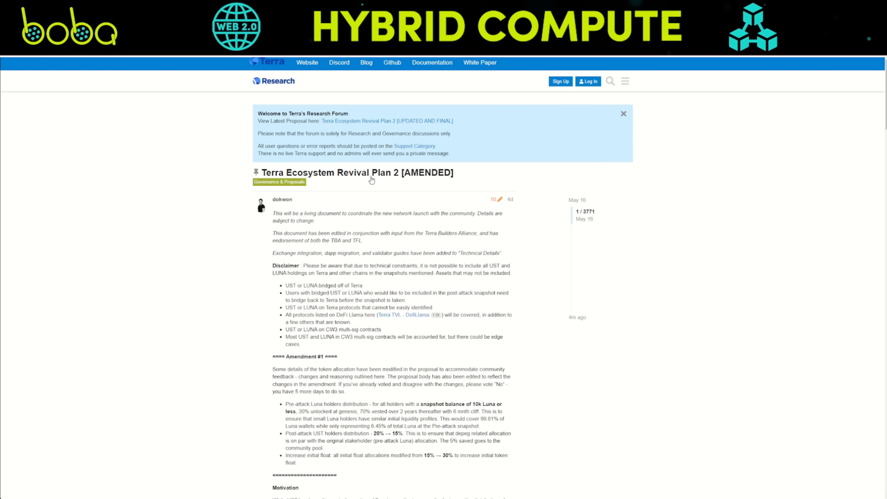
mouse_move(329, 181)
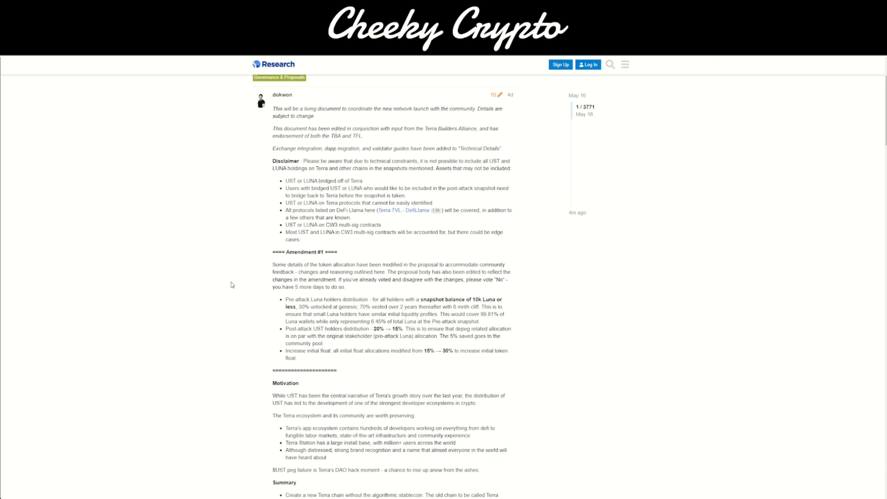
Read the Revival Plan 2 disclaimer and Amendment #1, briefly highlighting 'new network launch'.
double_click(324, 108)
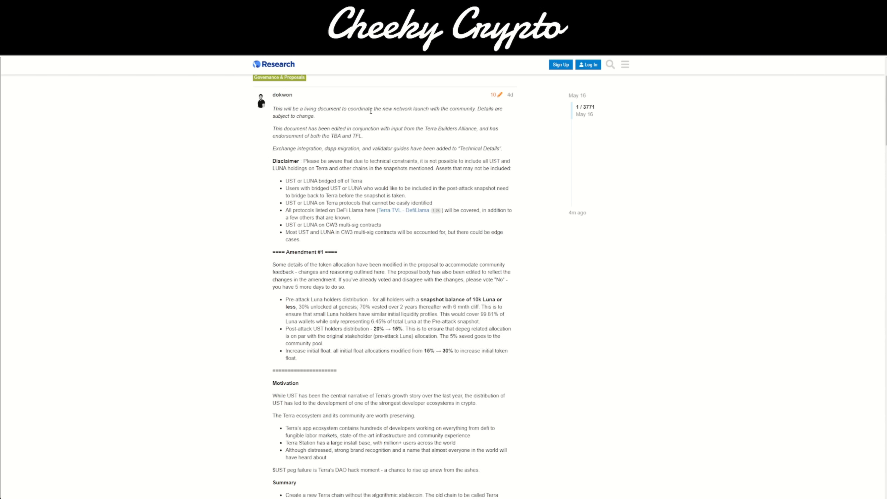
double_click(358, 108)
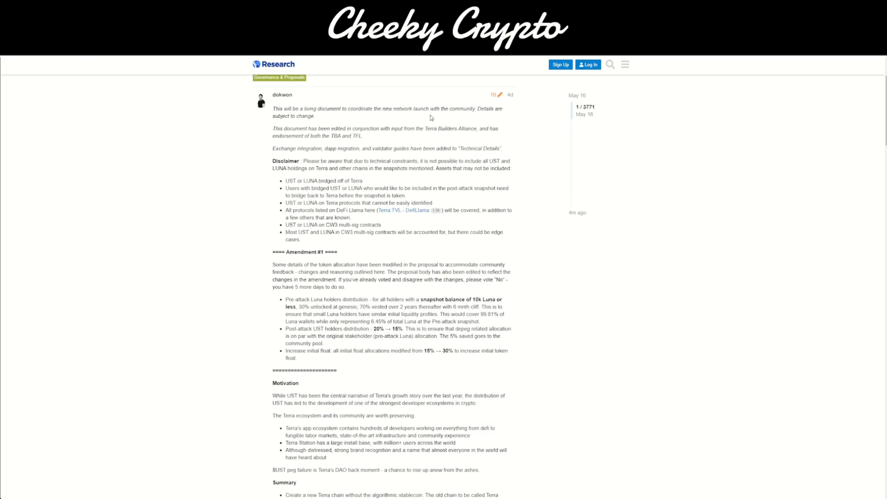
double_click(282, 94)
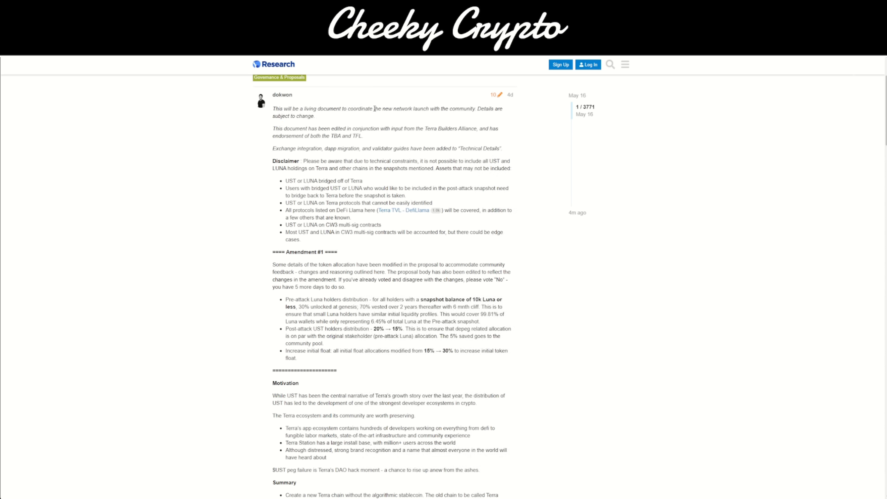
drag(382, 108, 423, 109)
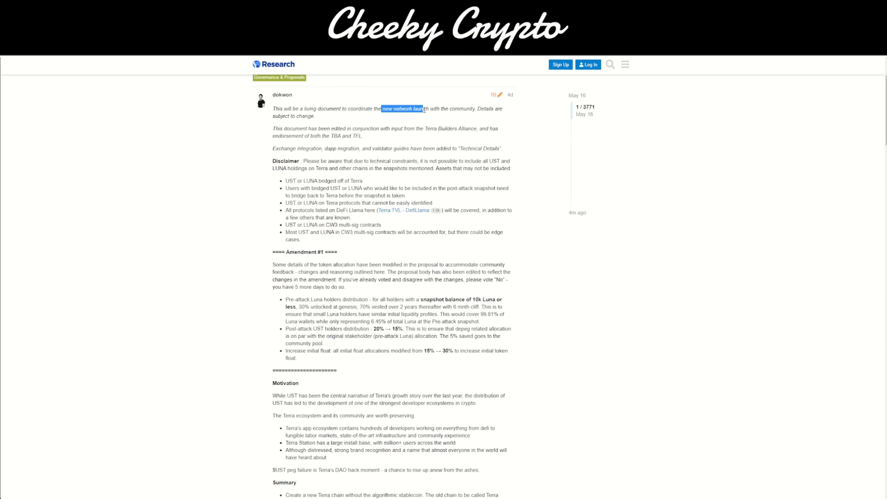
click(420, 125)
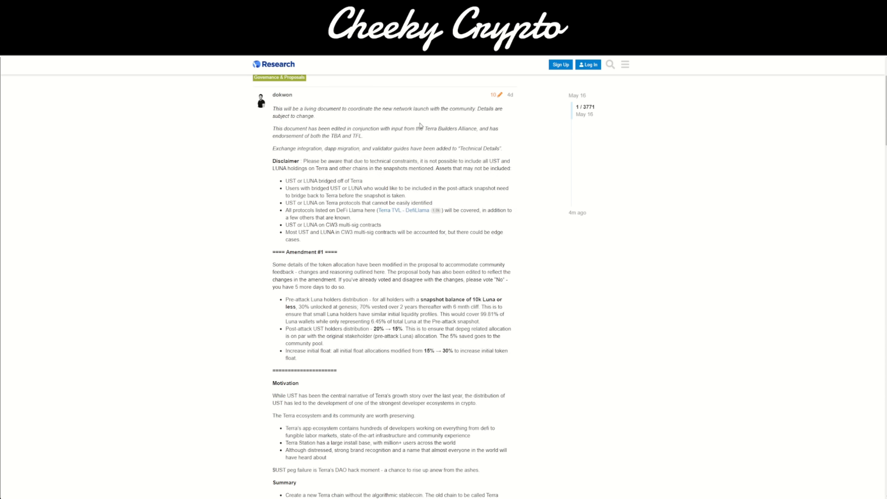
mouse_move(470, 175)
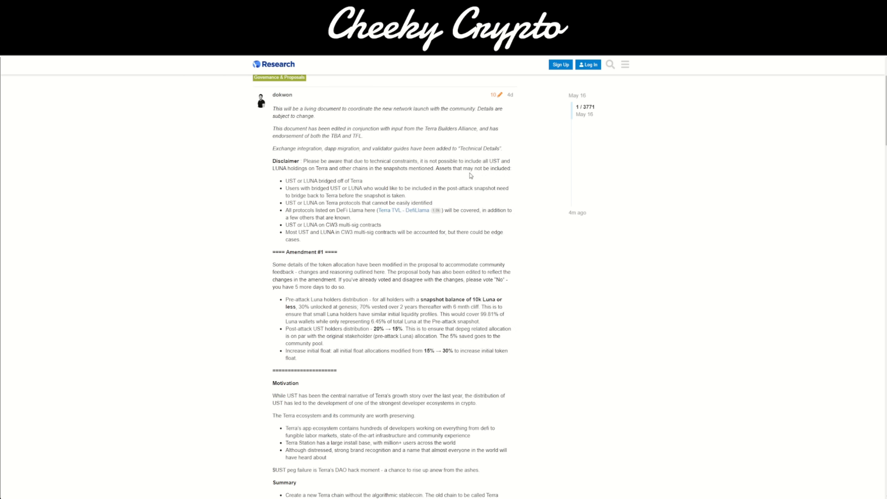
mouse_move(390, 139)
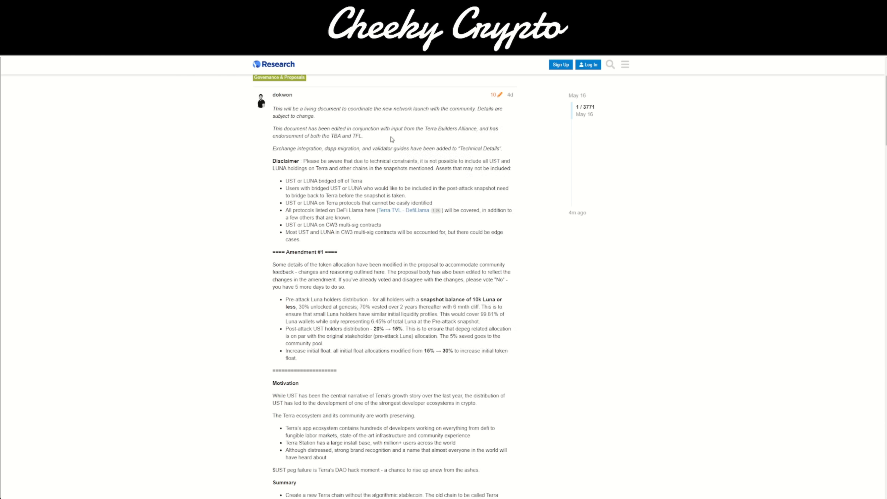
mouse_move(262, 184)
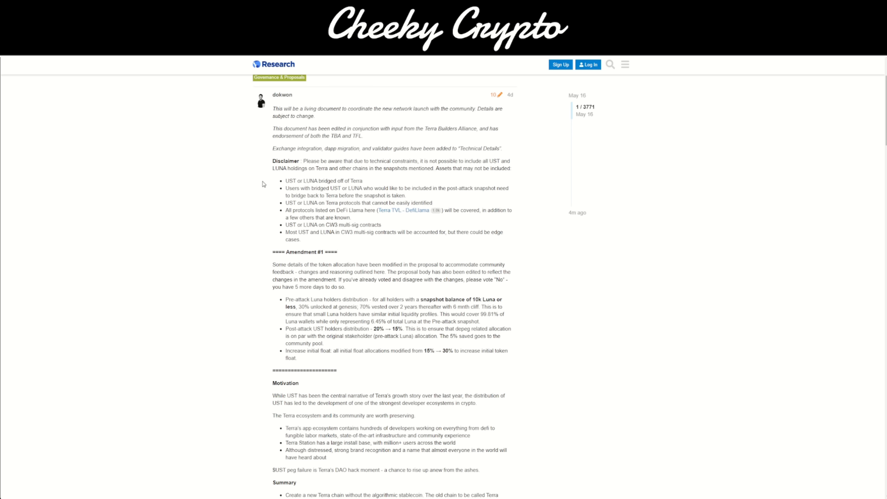
mouse_move(514, 150)
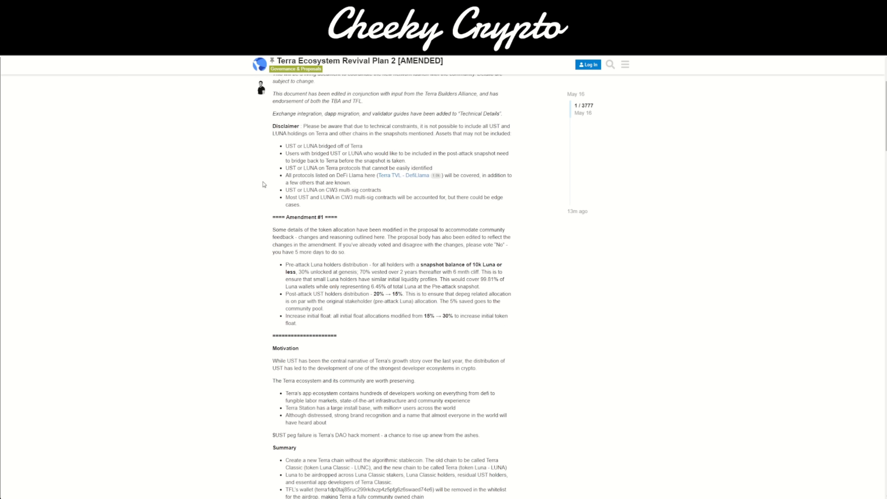
scroll(down, 3)
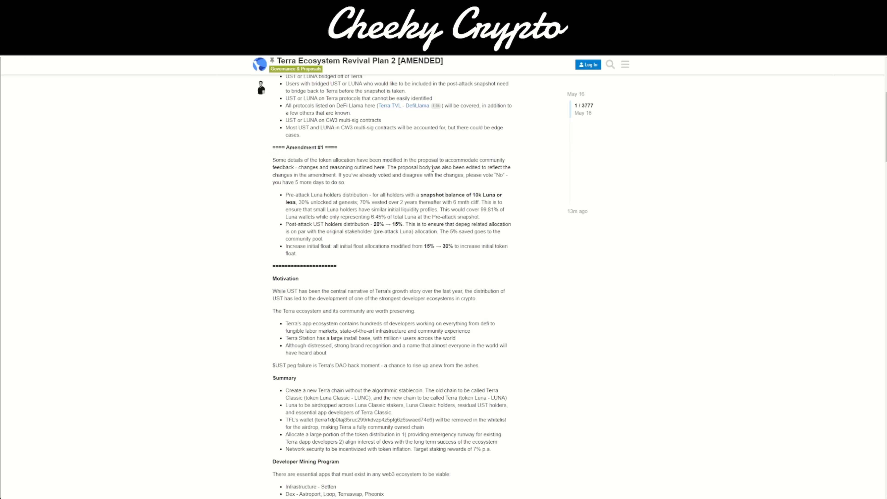
mouse_move(607, 113)
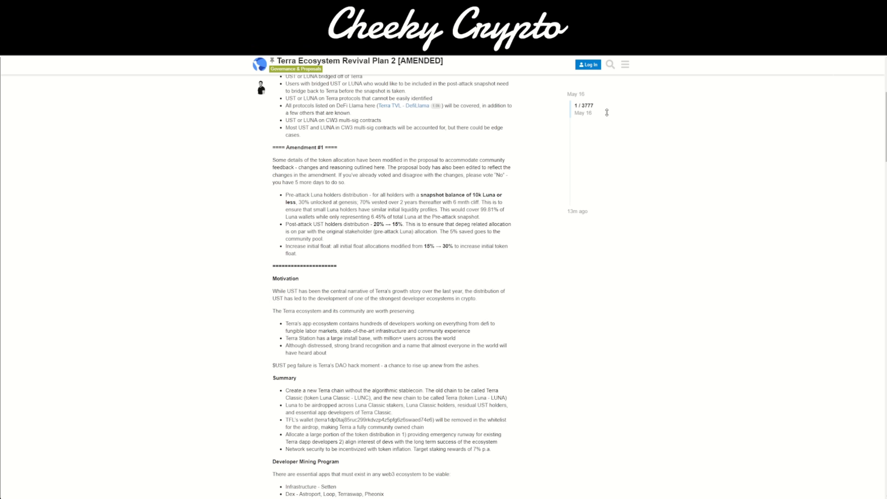
mouse_move(255, 245)
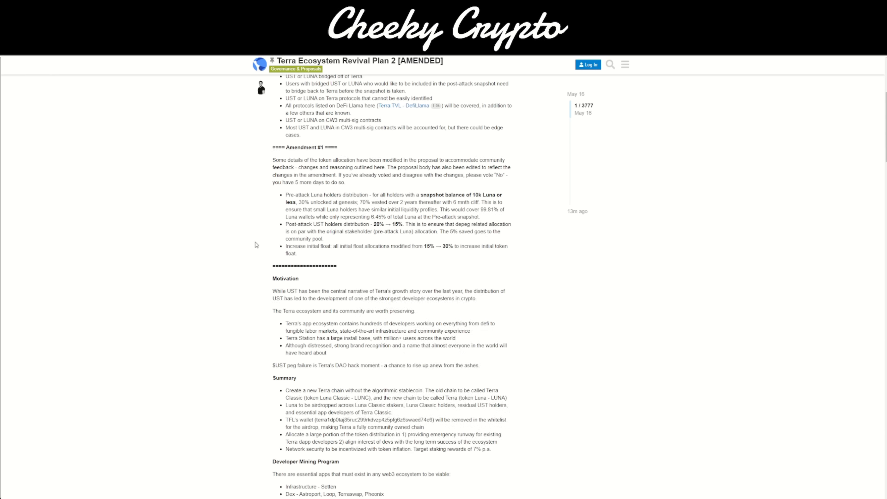
mouse_move(558, 234)
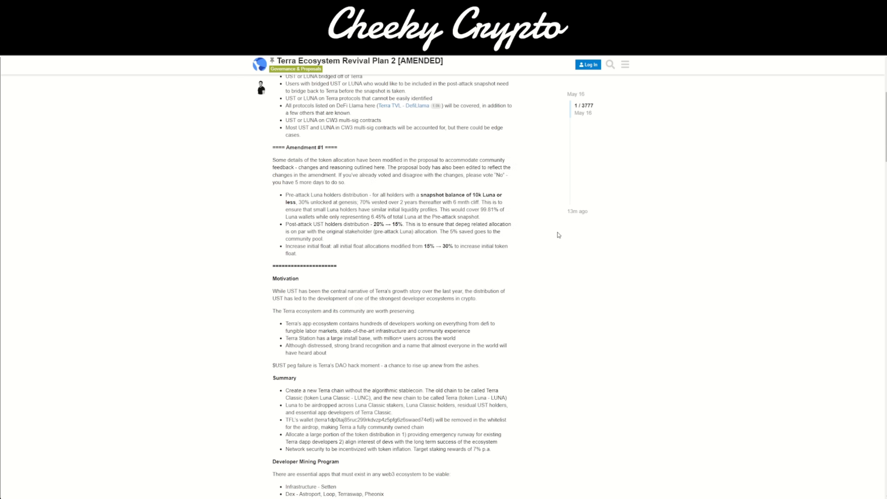
mouse_move(530, 196)
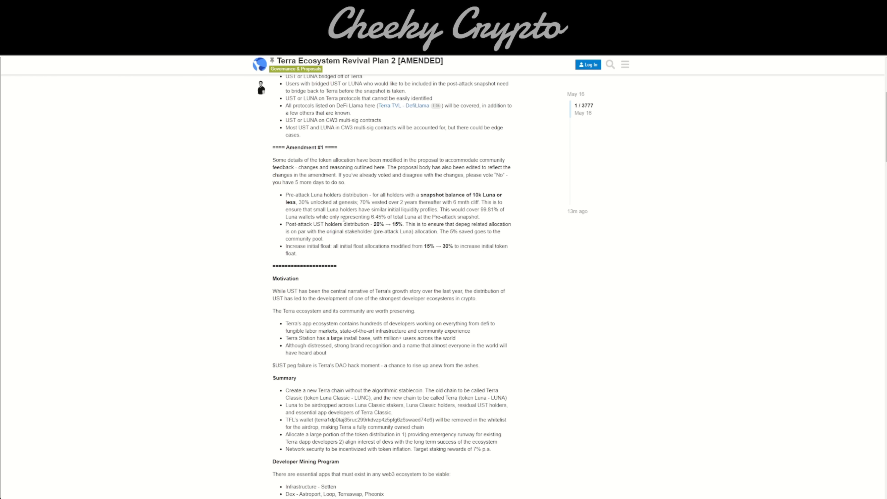
mouse_move(373, 231)
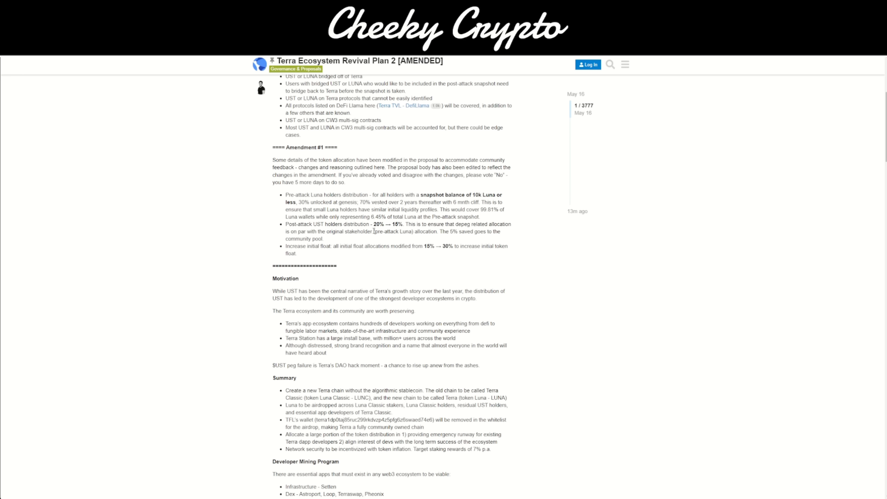
mouse_move(393, 230)
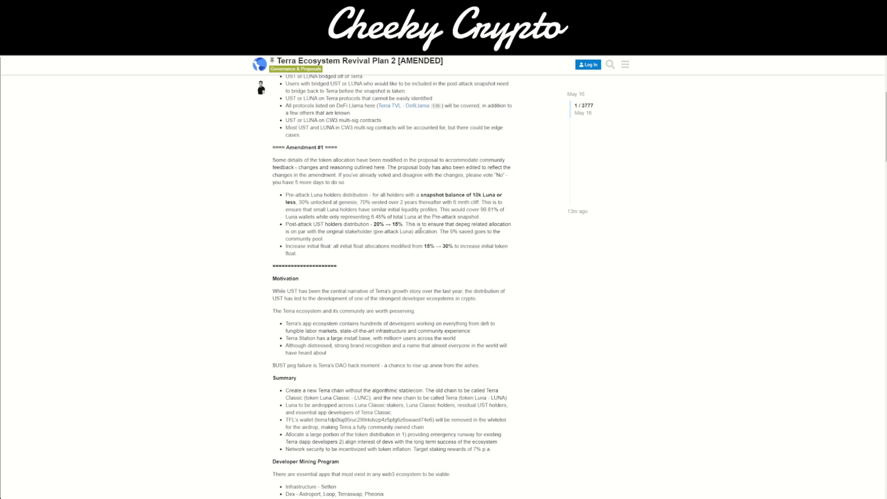
mouse_move(502, 233)
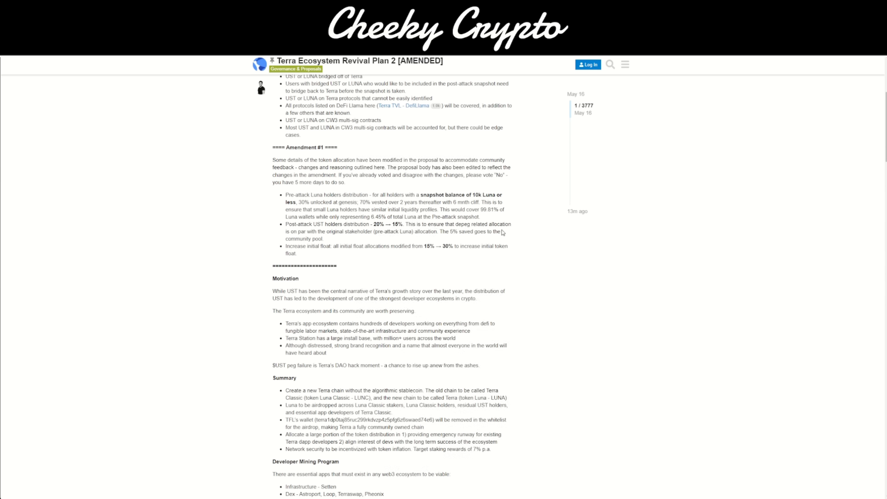
mouse_move(333, 242)
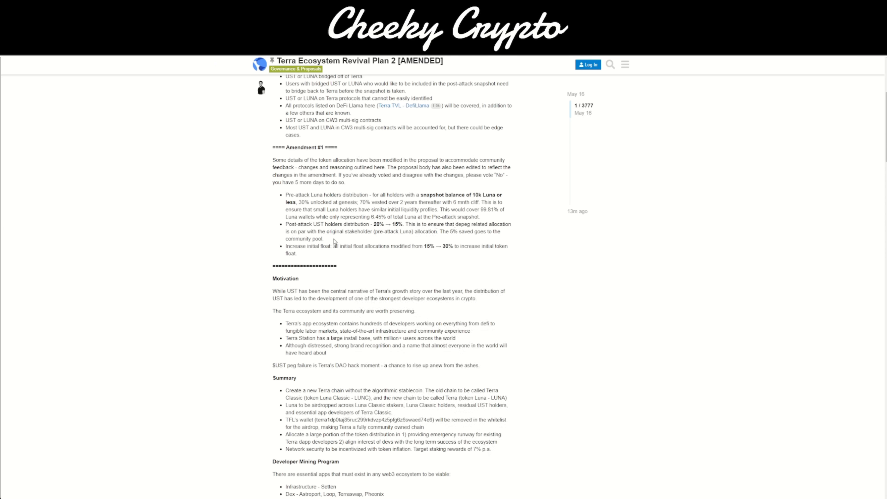
mouse_move(386, 239)
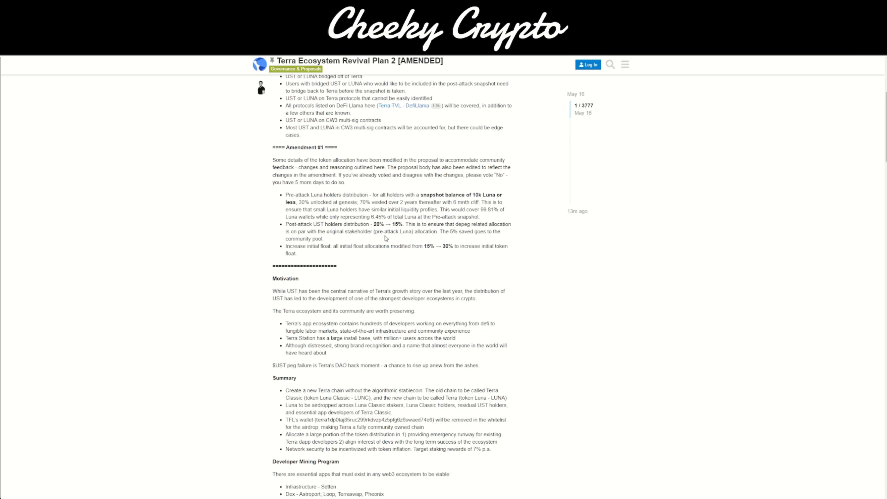
mouse_move(447, 238)
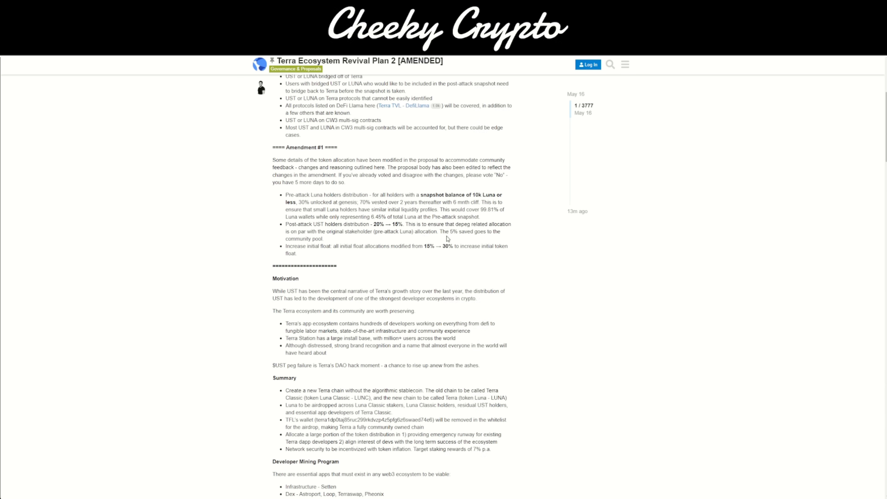
mouse_move(502, 241)
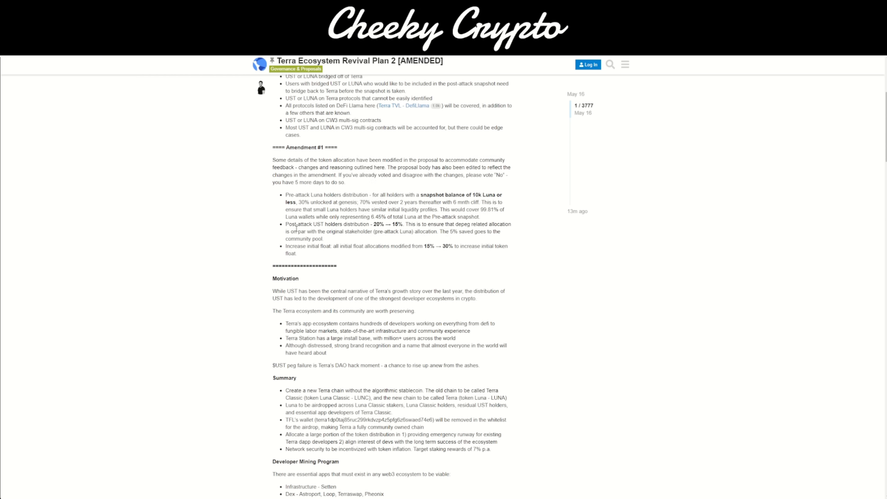
double_click(298, 224)
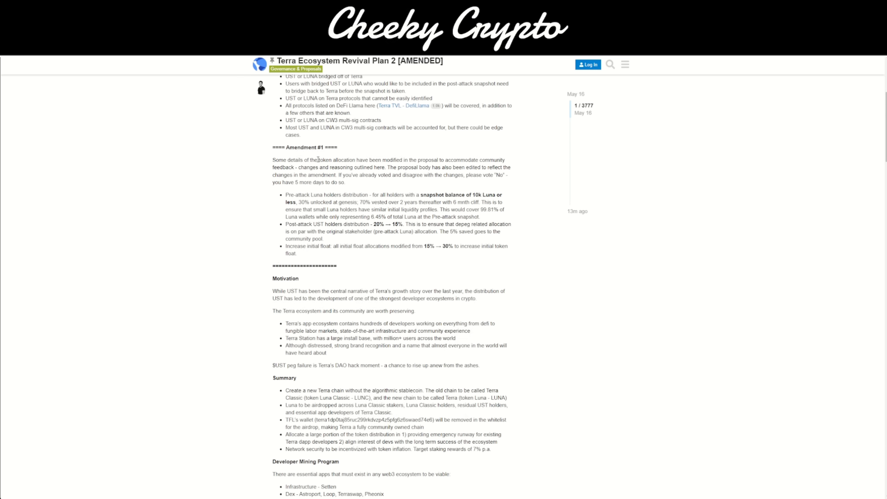
mouse_move(309, 204)
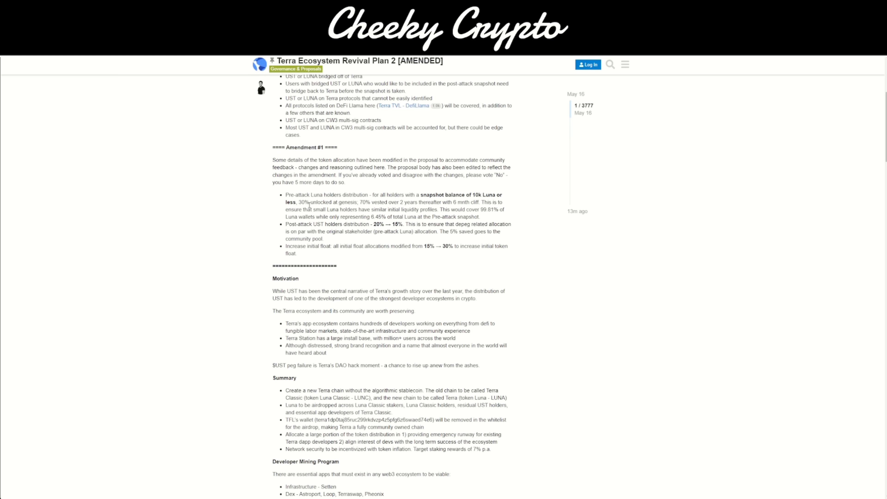
mouse_move(483, 157)
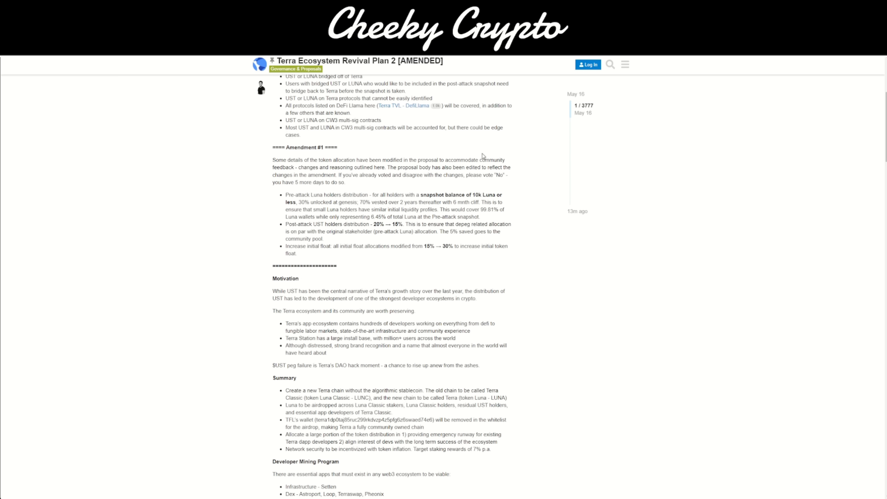
mouse_move(432, 283)
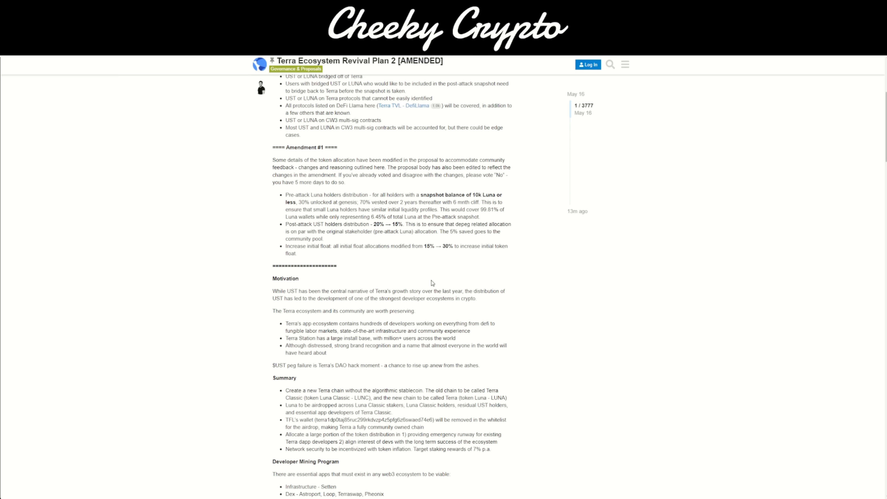
Scroll the proposal down to its Summary and Developer Mining Program sections.
scroll(down, 3)
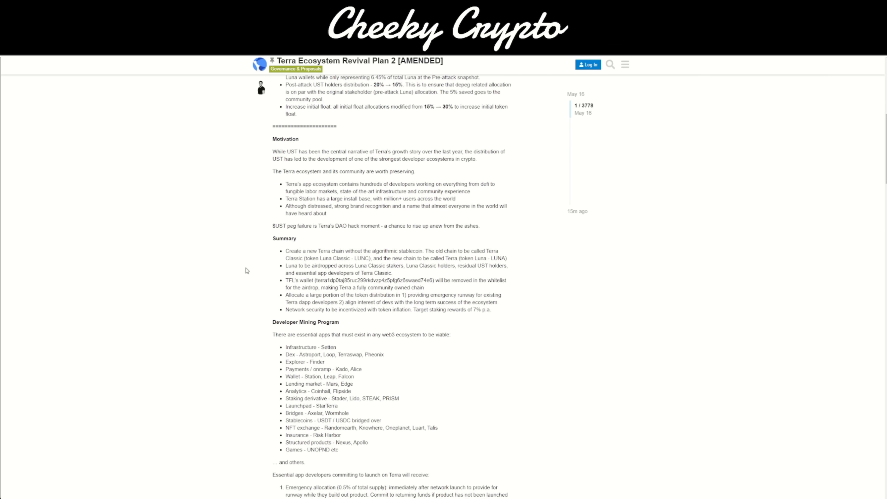
scroll(down, 3)
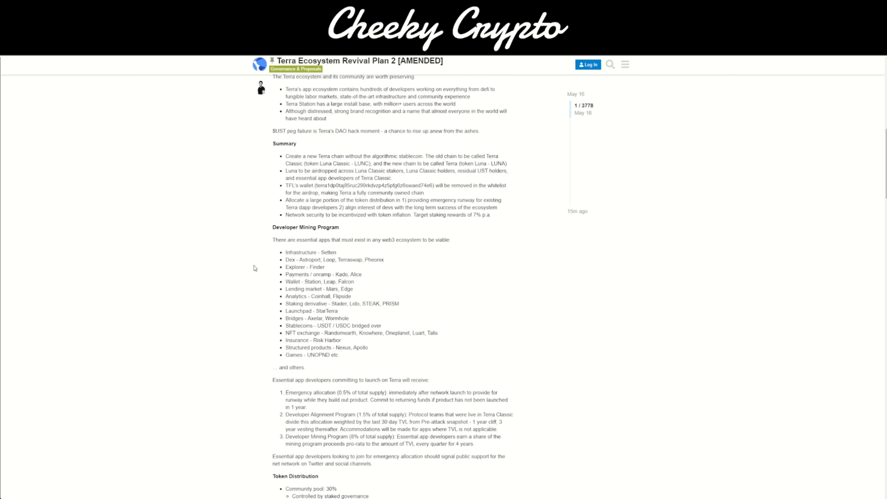
scroll(down, 3)
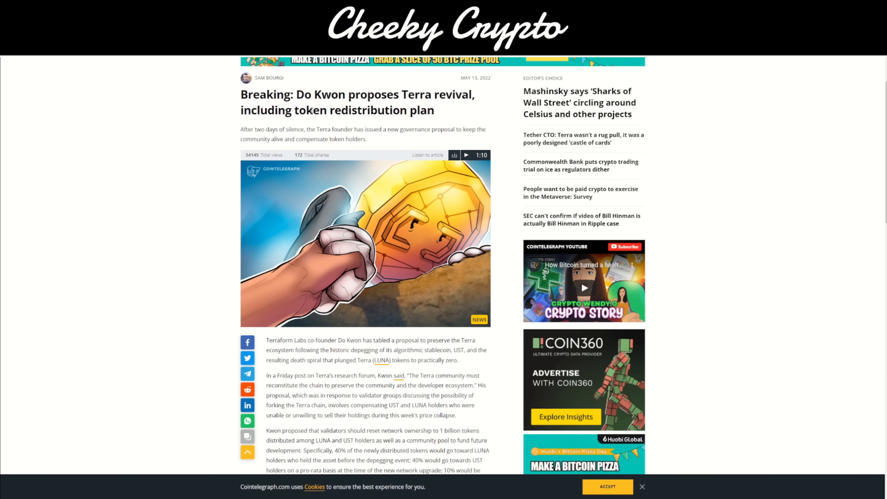
Highlight 'token redistribution plan' in the Cointelegraph headline, then clear it.
drag(305, 111, 427, 111)
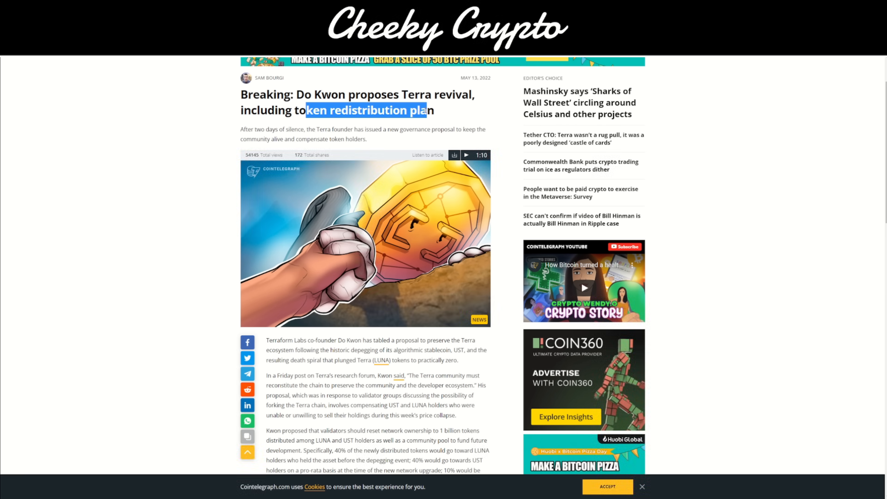
click(410, 128)
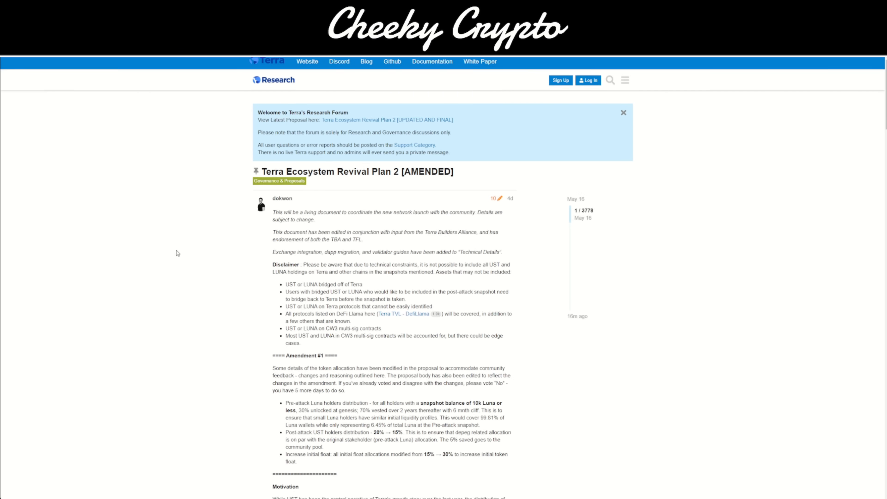
Scroll slightly down the Revival Plan 2 post to the start of its Motivation section.
scroll(down, 3)
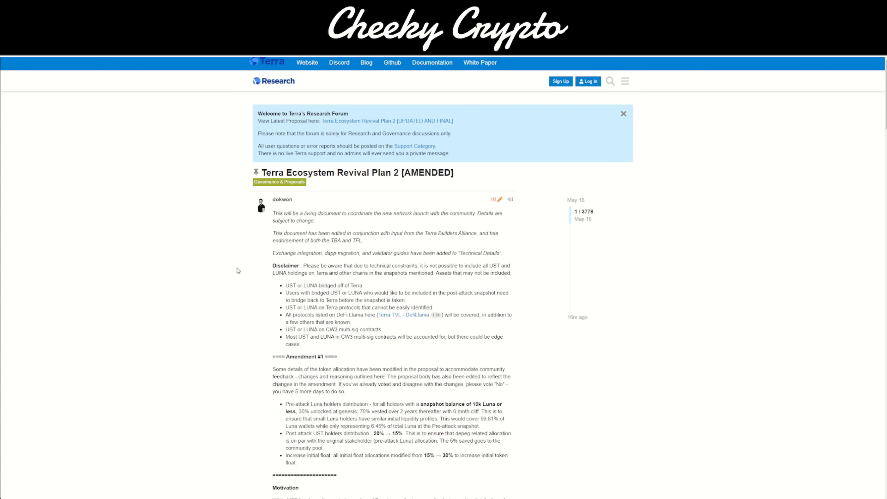
mouse_move(235, 271)
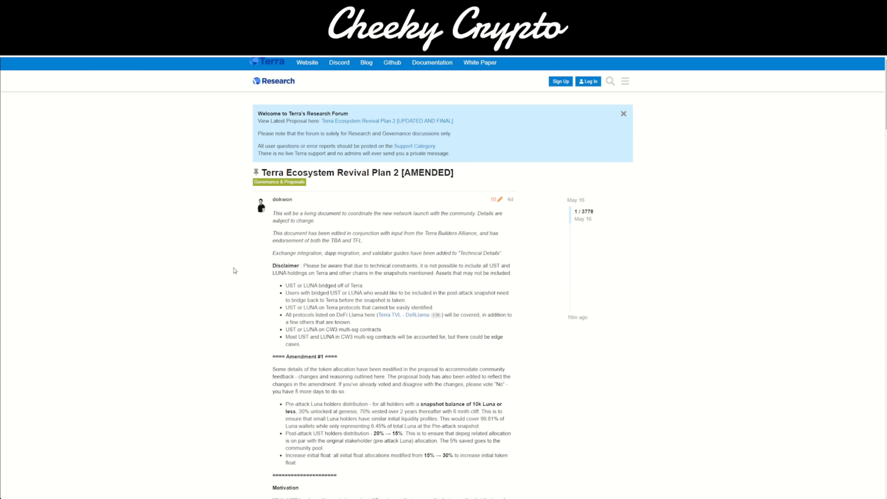
mouse_move(225, 265)
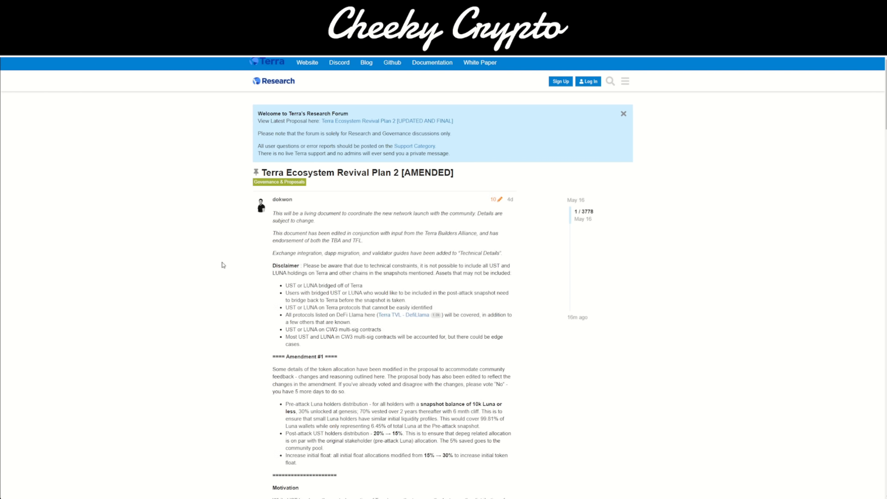
mouse_move(544, 348)
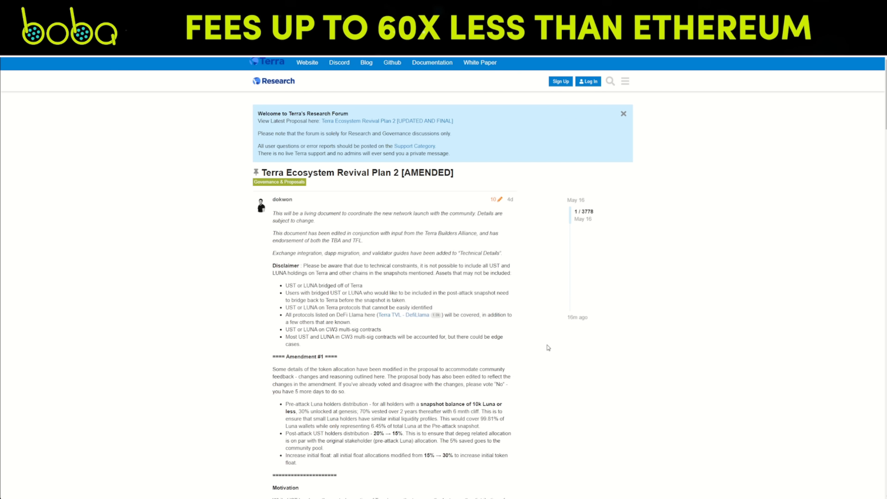
mouse_move(554, 341)
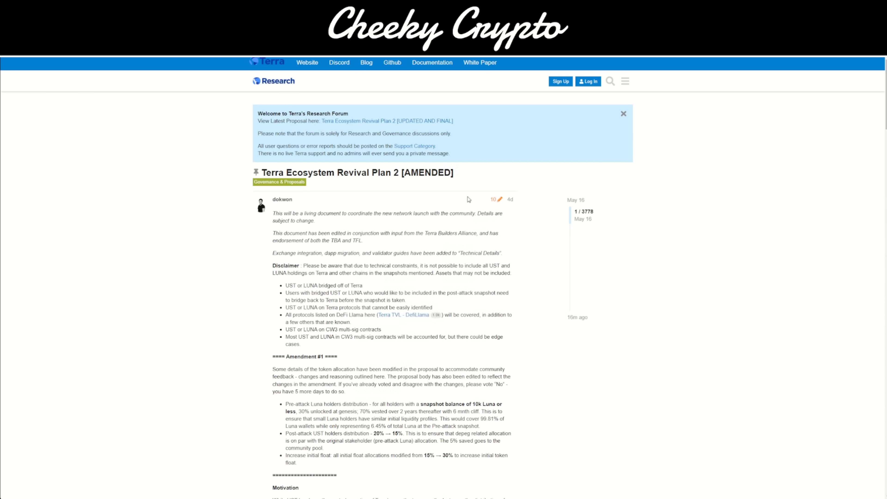
mouse_move(557, 233)
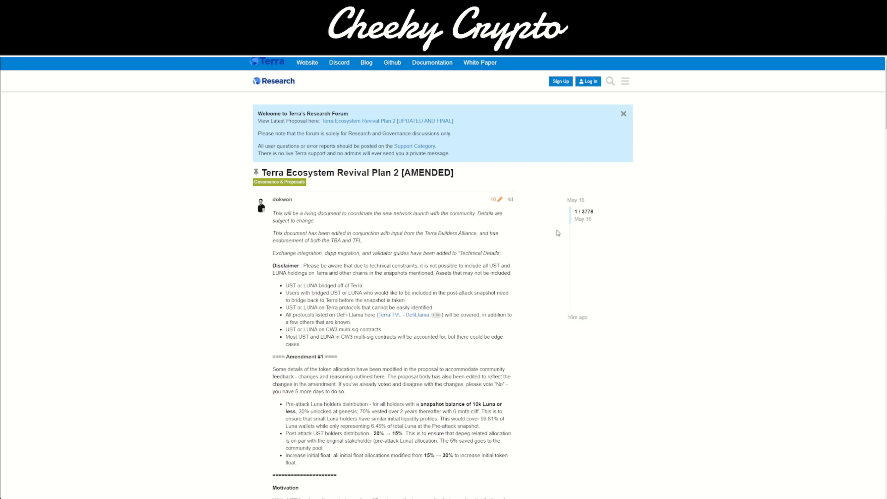
mouse_move(551, 252)
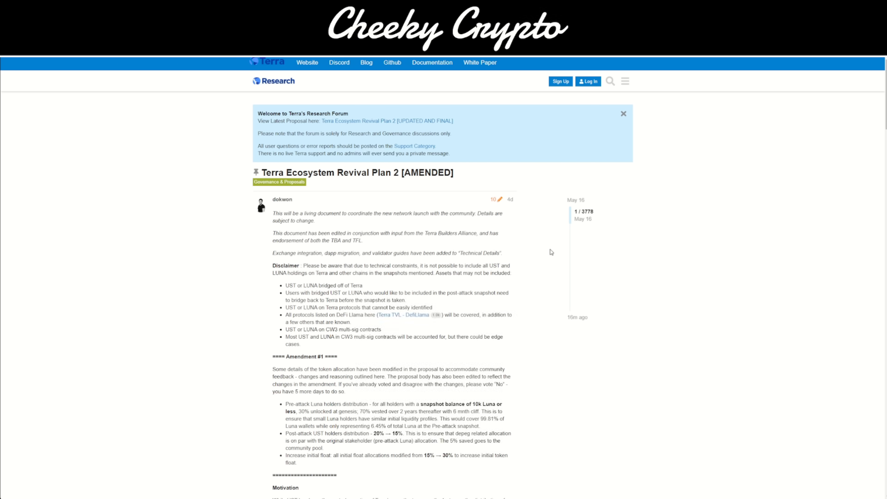
mouse_move(547, 245)
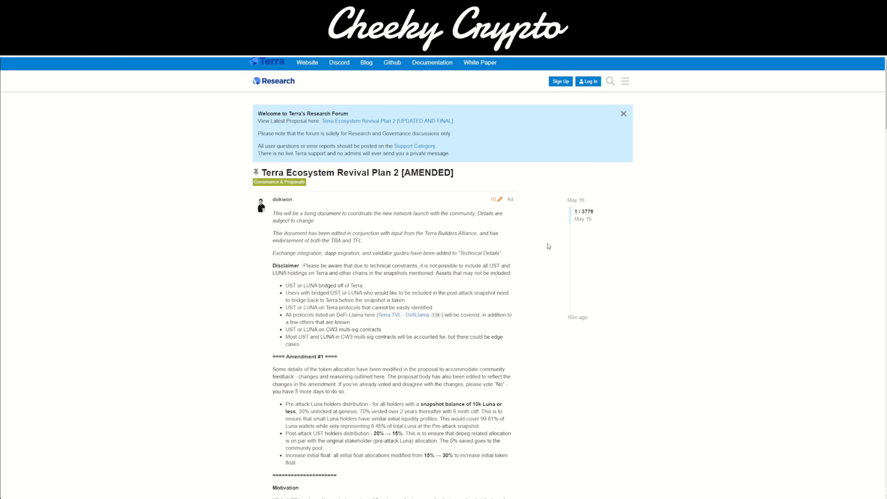
mouse_move(568, 273)
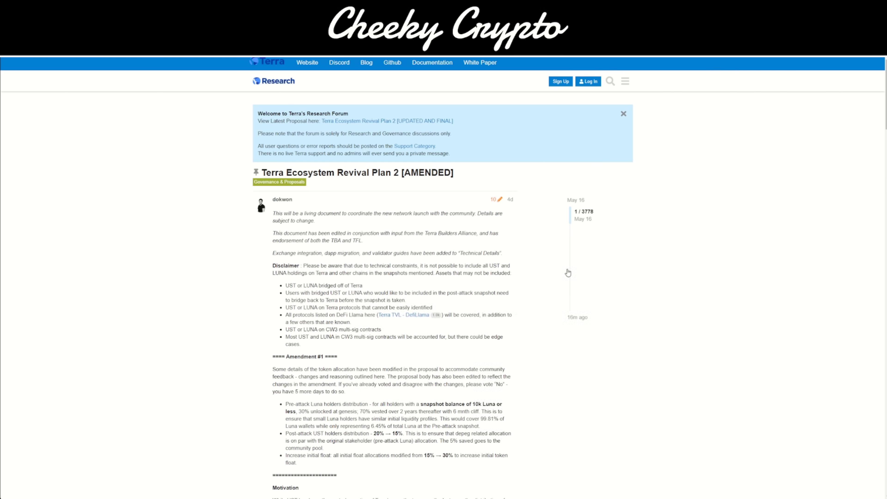
mouse_move(549, 284)
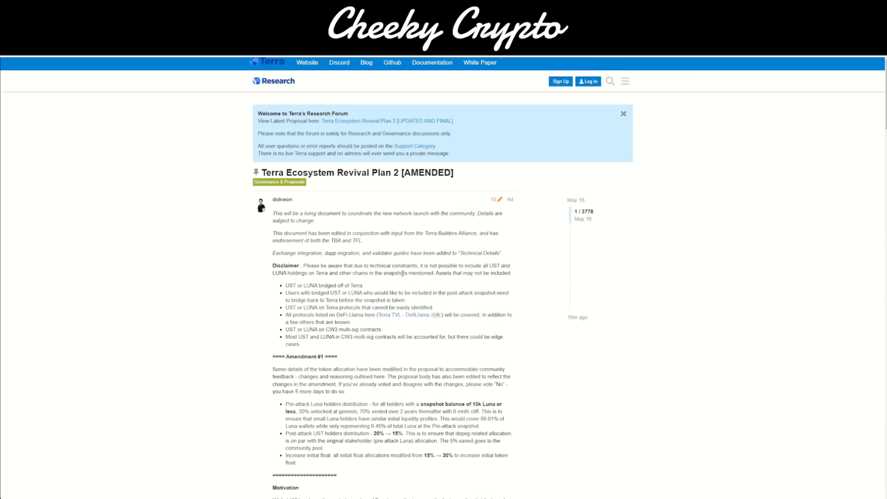
scroll(down, 3)
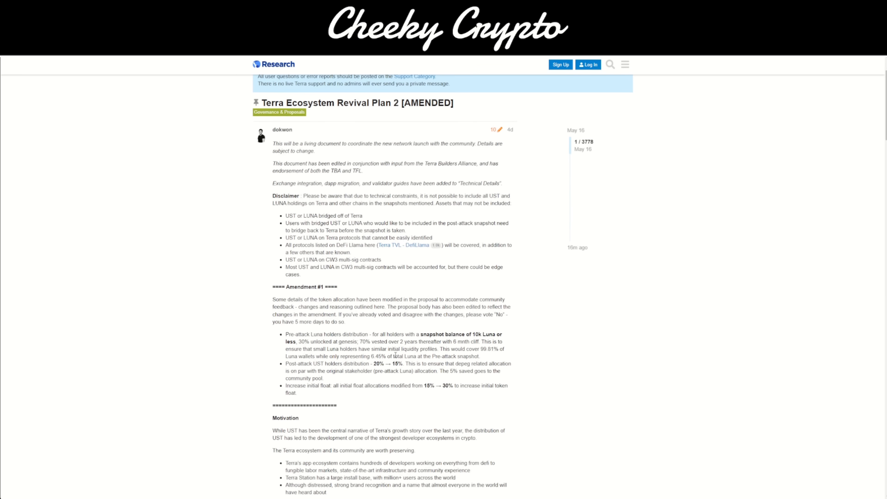
mouse_move(519, 347)
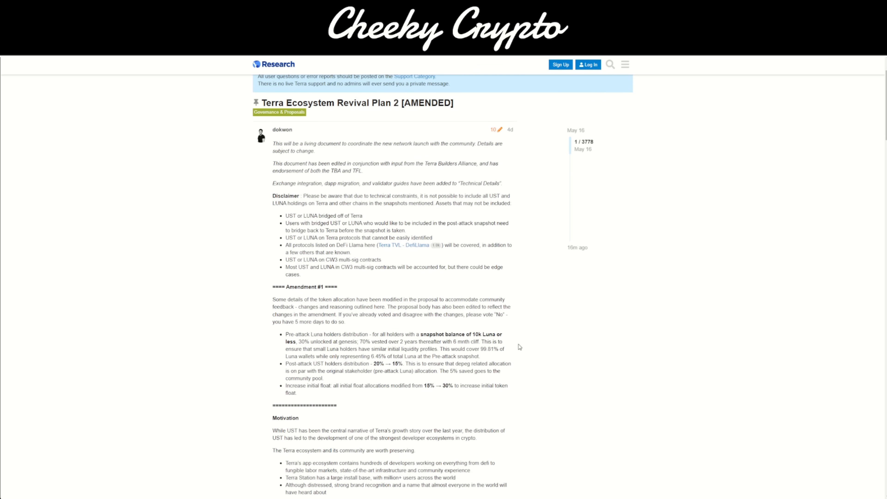